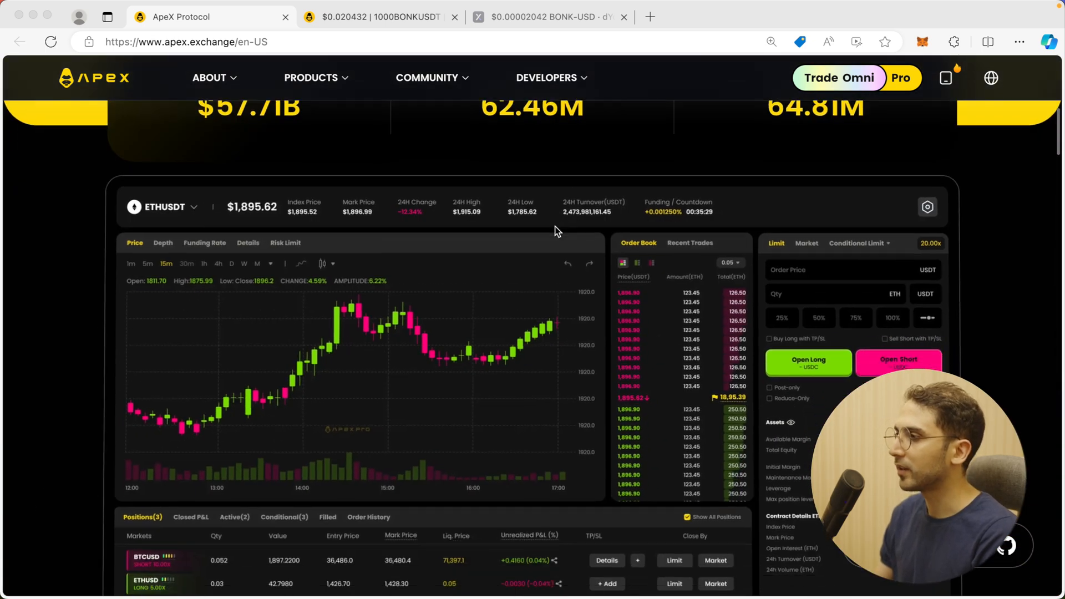
- Read the ApeX Pro feature list, highlighting the non-KYC phrase and 0.02% maker fee
scroll("down", 3)
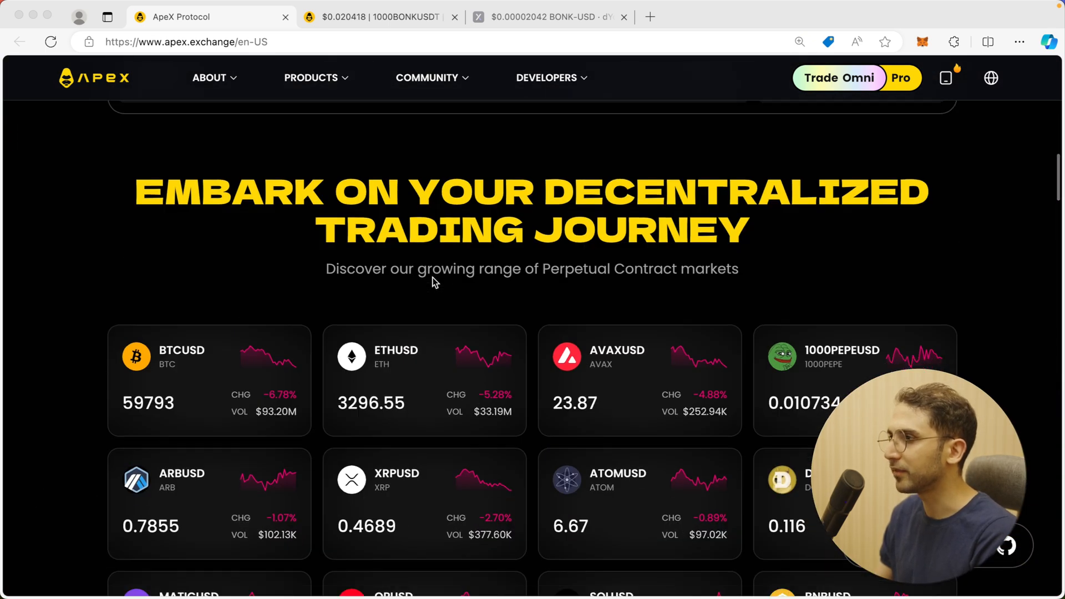
scroll("down", 3)
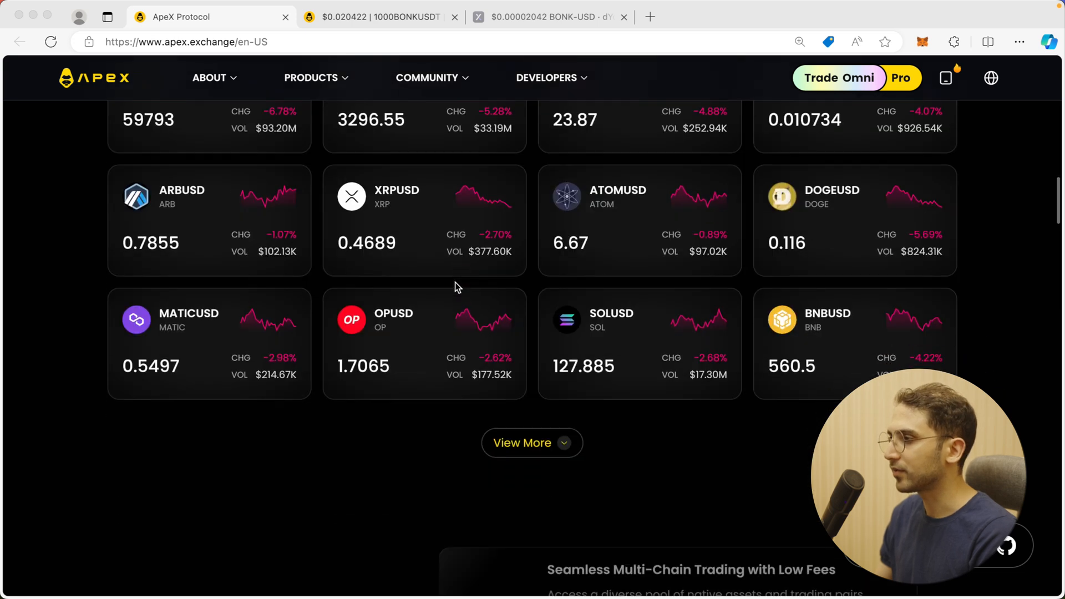
scroll("down", 3)
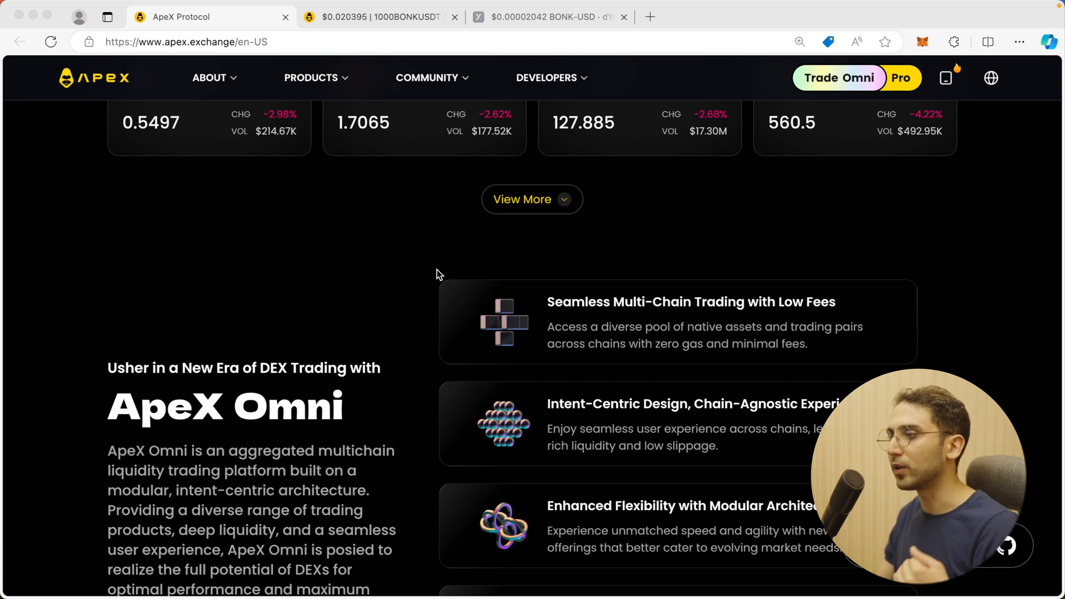
scroll("down", 3)
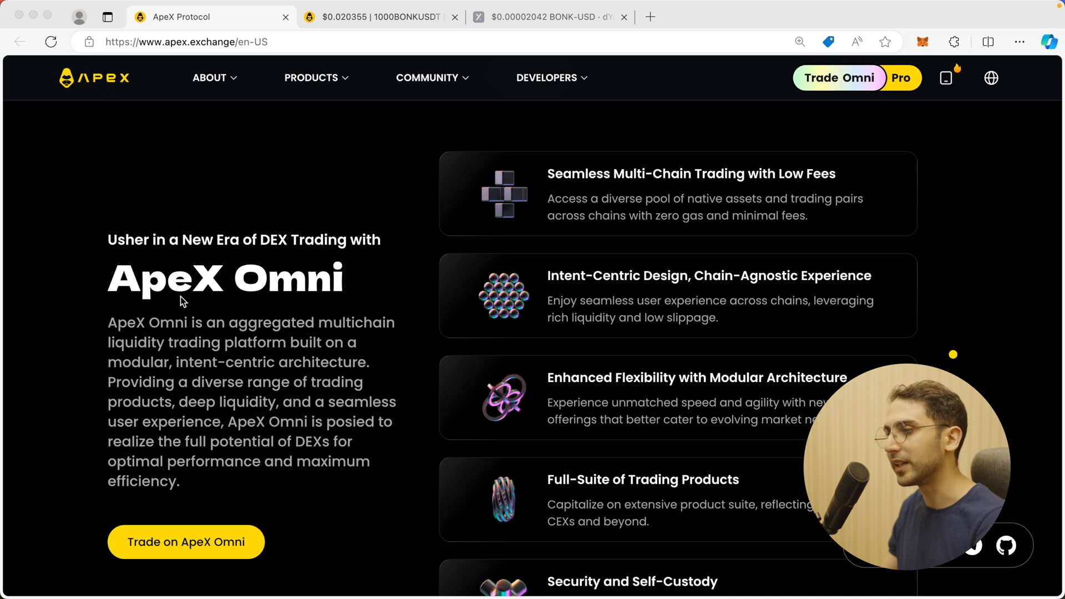
scroll("down", 3)
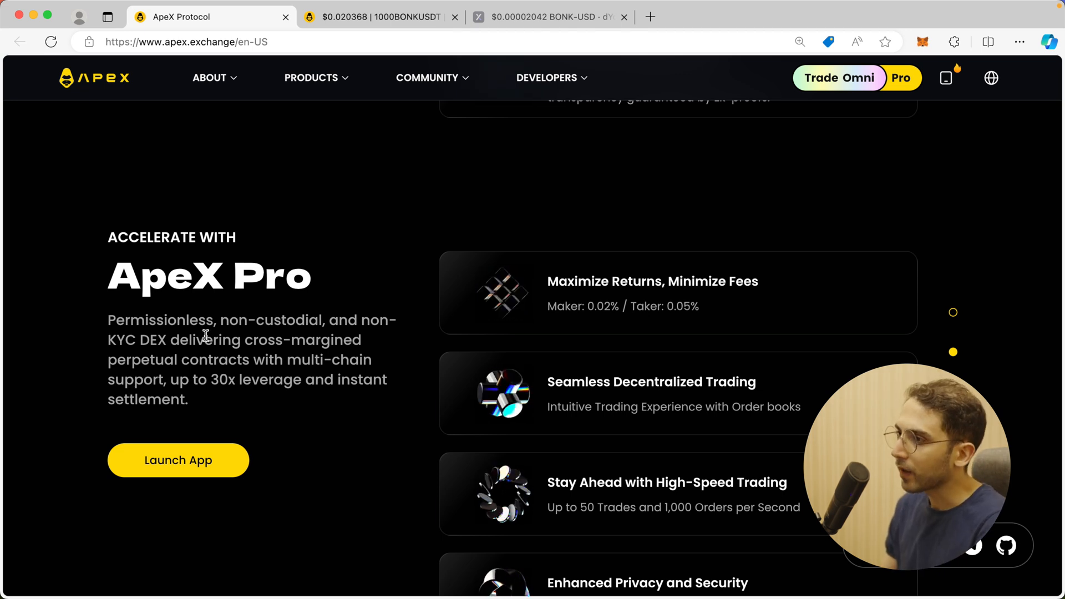
double_click(270, 319)
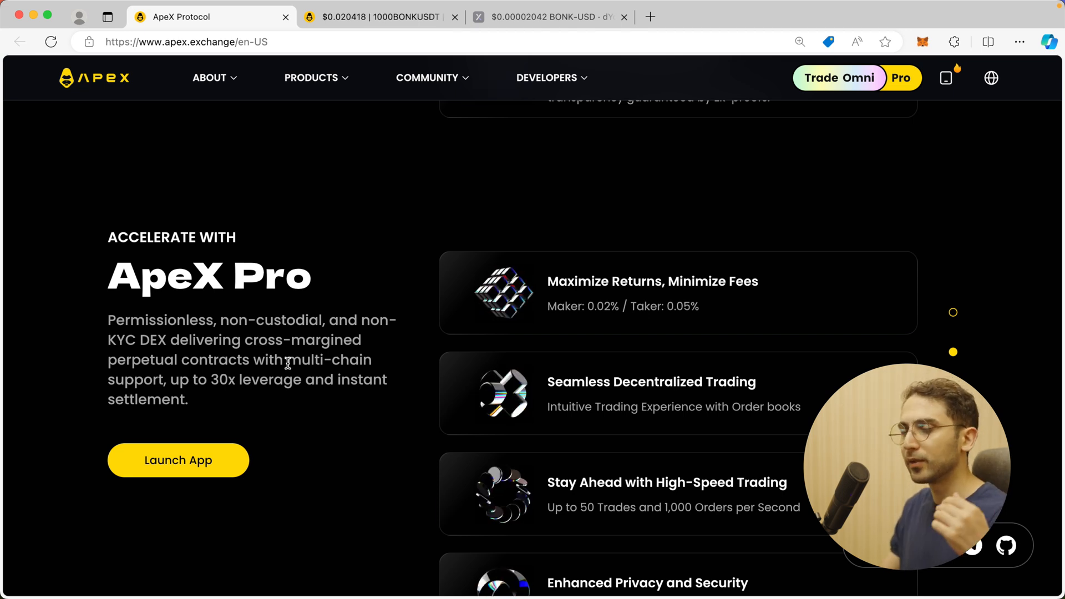
mouse_move(313, 372)
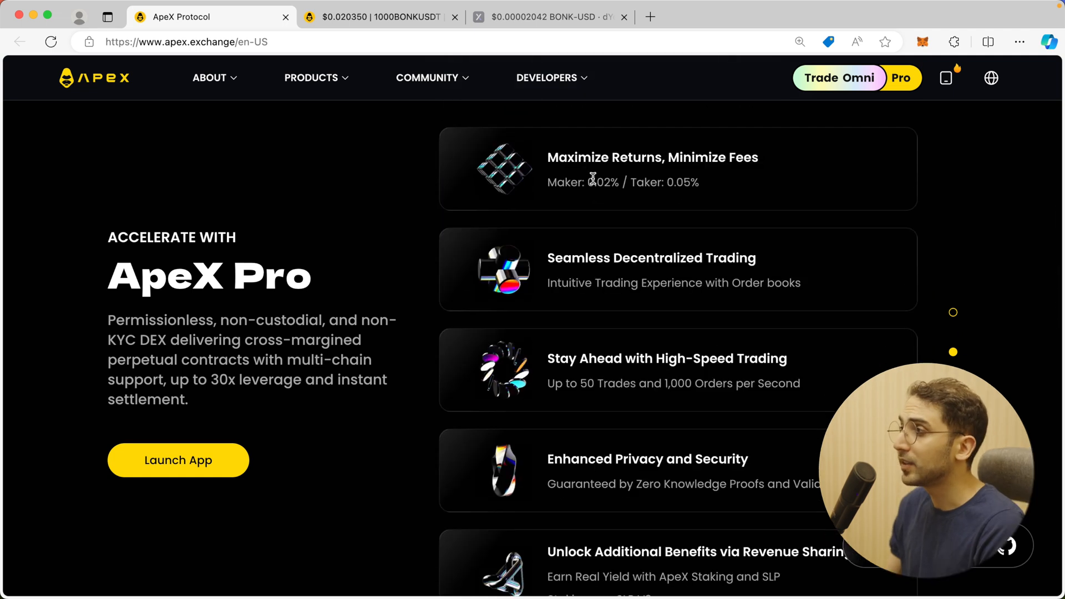
double_click(597, 182)
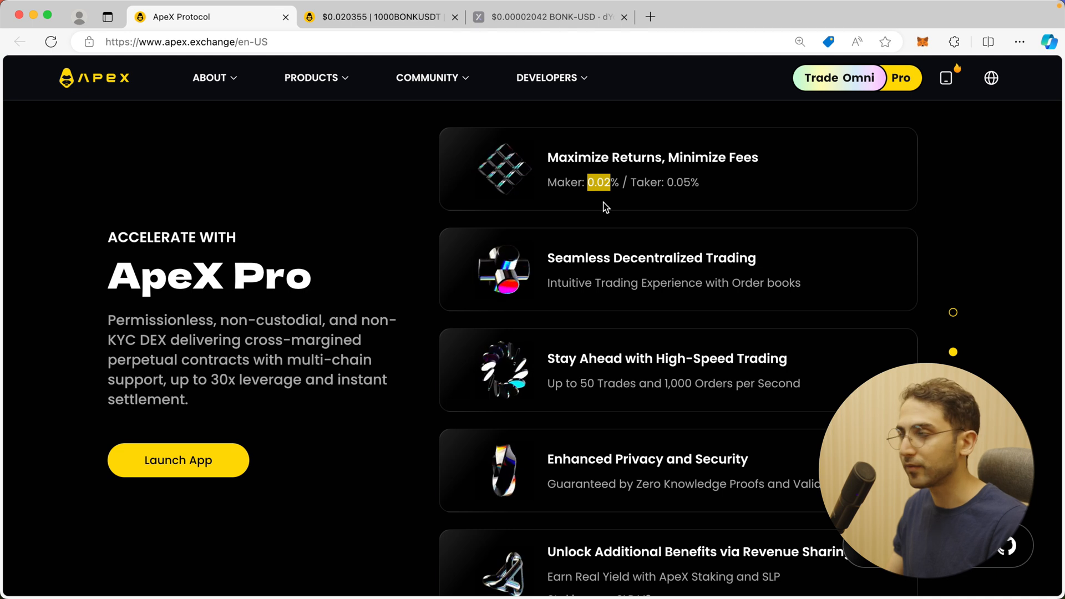
mouse_move(601, 213)
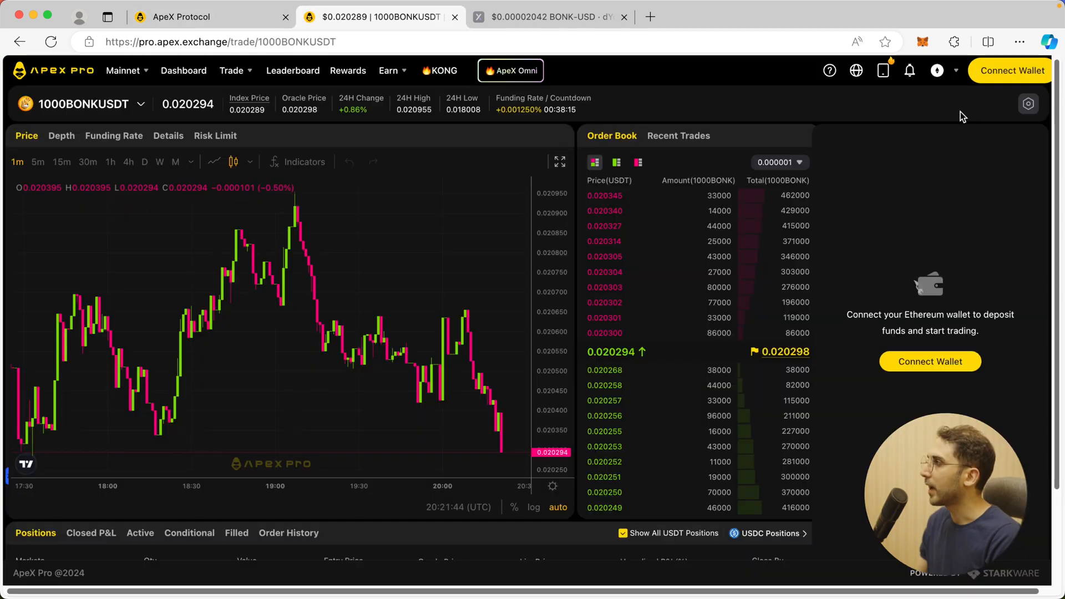
- Connect MetaMask to ApeX Pro and approve switching to Ethereum Mainnet
left_click(948, 70)
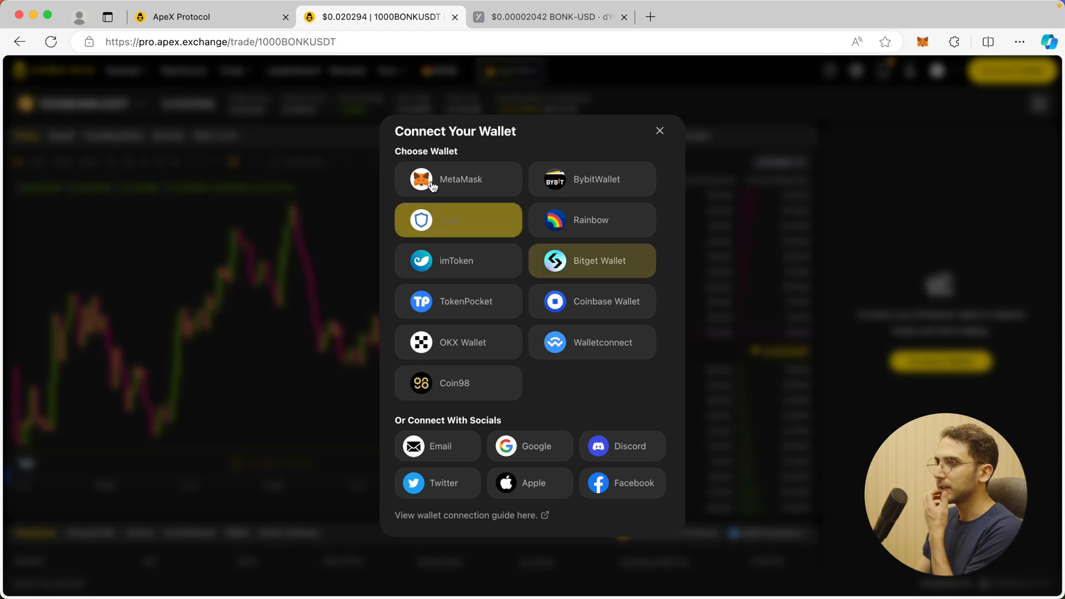
left_click(457, 180)
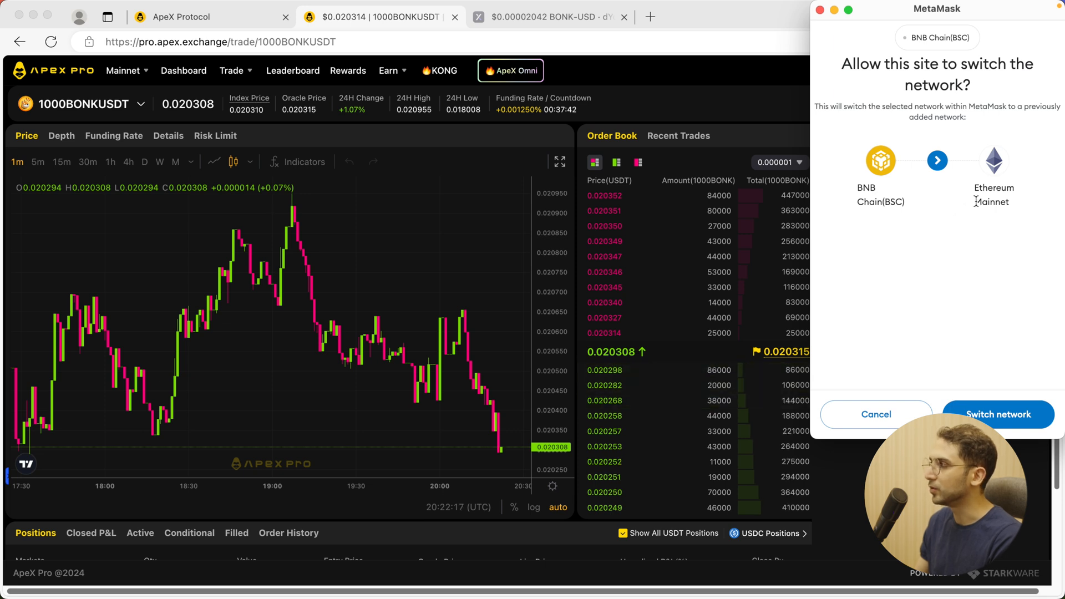
mouse_move(983, 310)
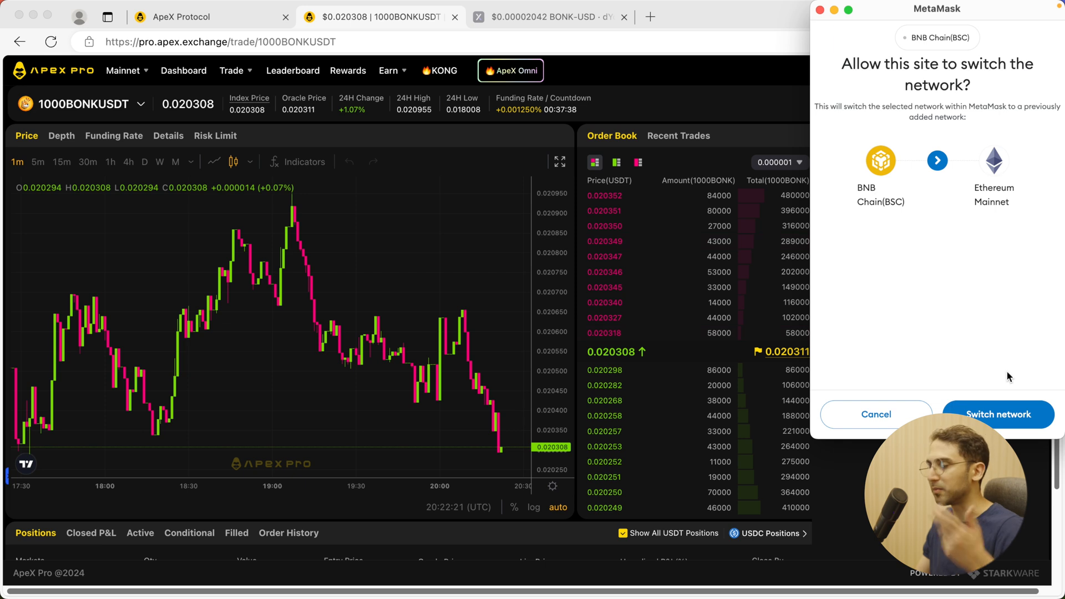
left_click(999, 414)
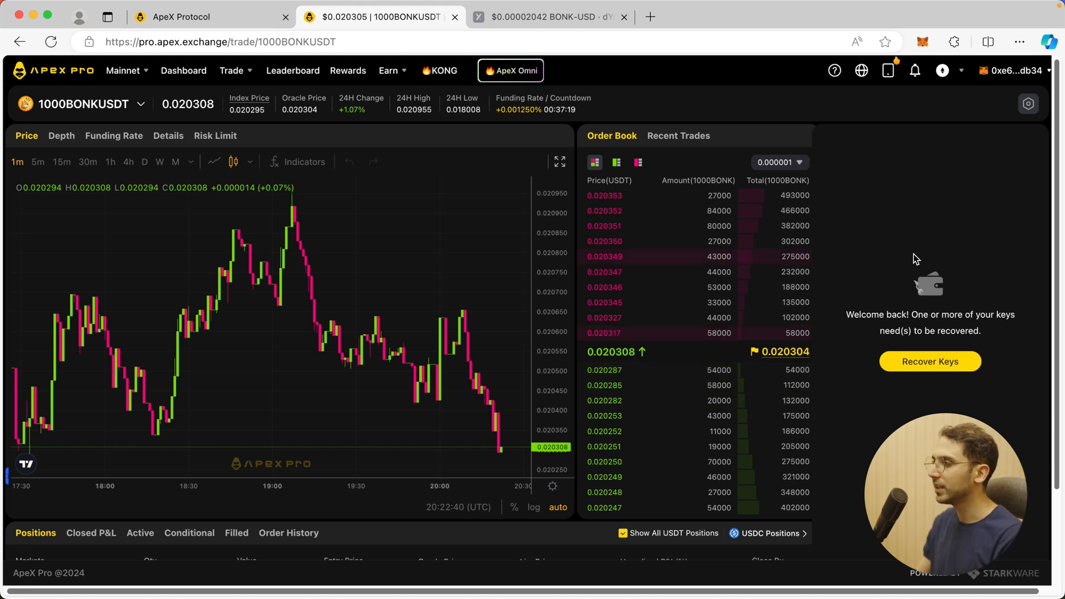
mouse_move(944, 381)
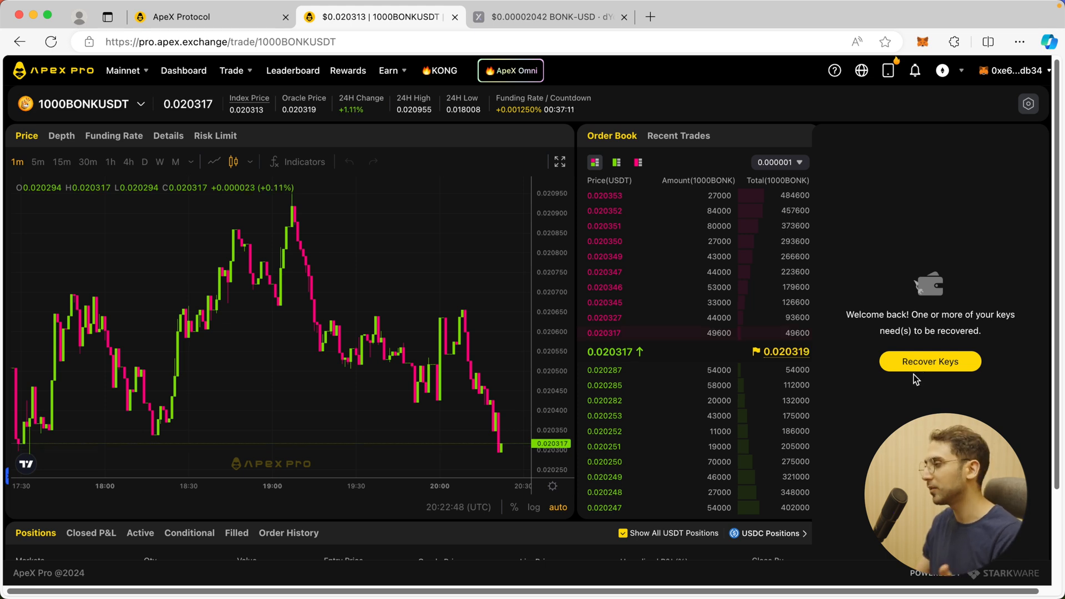
- Recover the account keys by sending and signing the MetaMask request
left_click(930, 361)
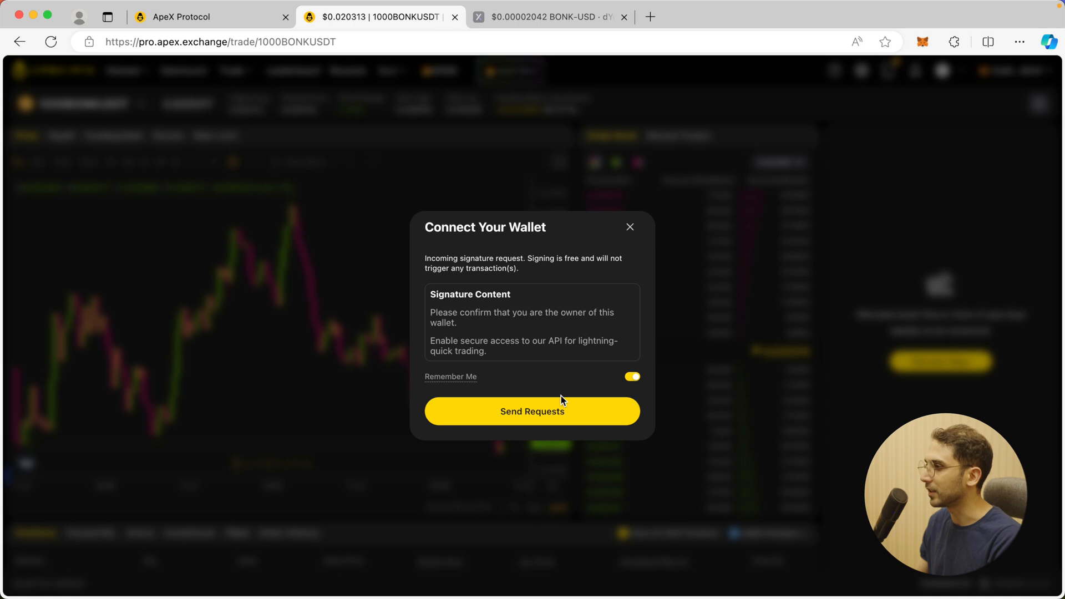
left_click(532, 412)
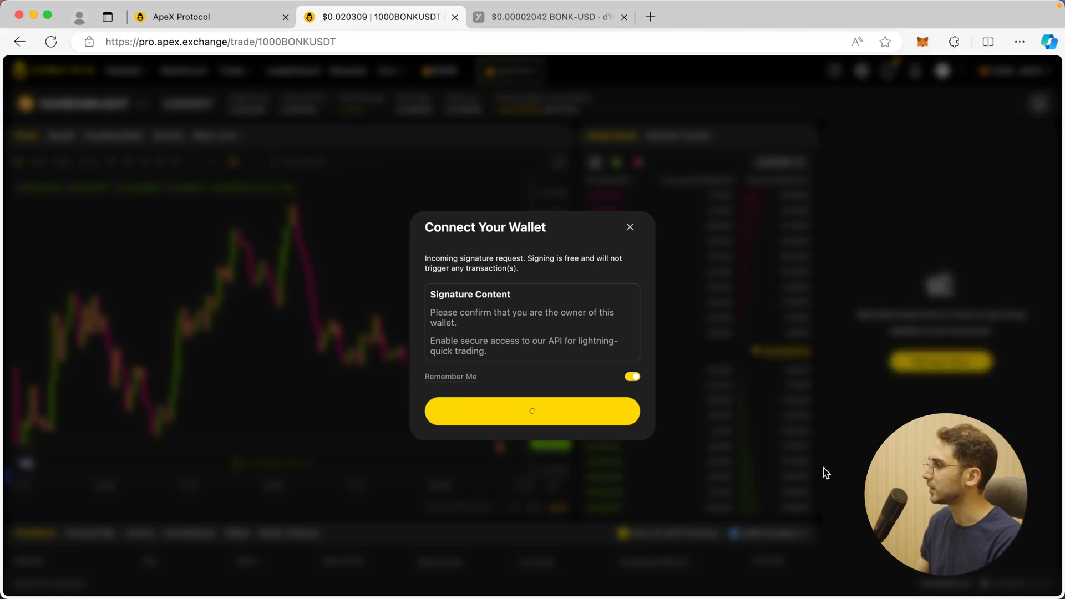
left_click(532, 411)
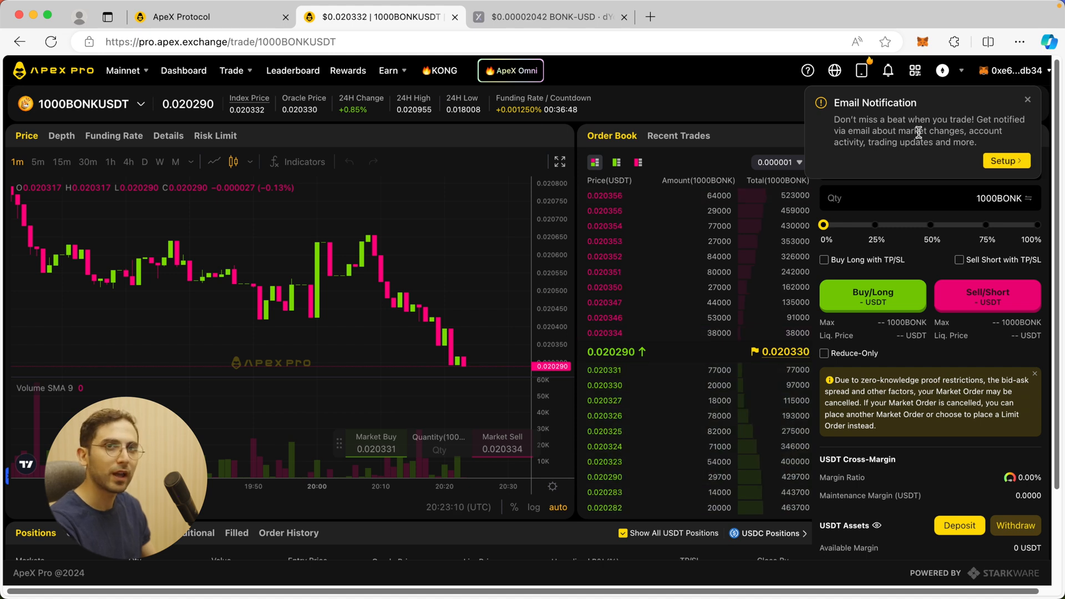
mouse_move(980, 115)
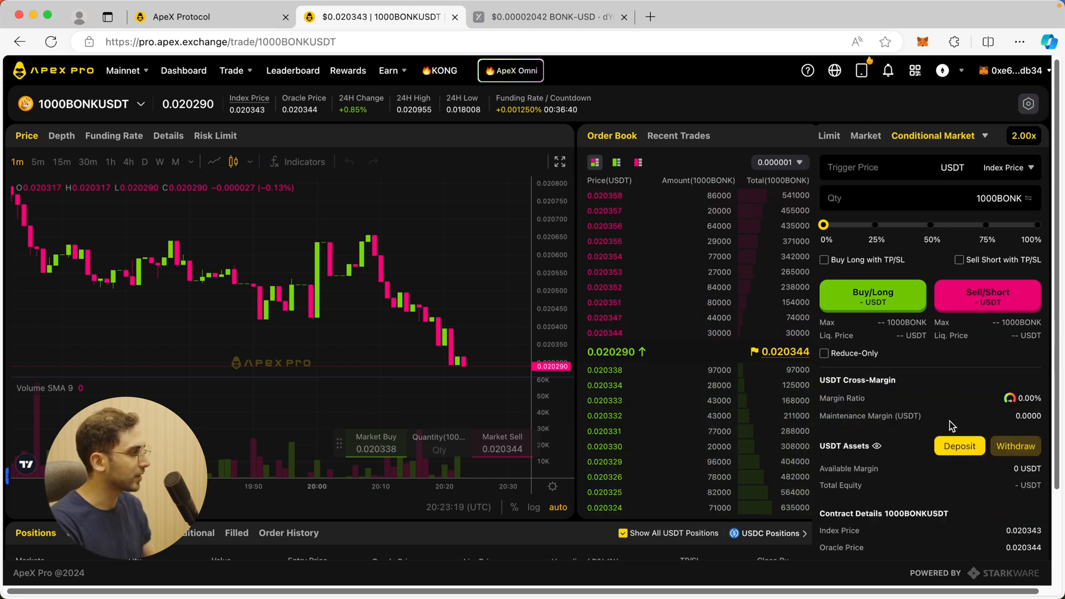
- Start a deposit, toggling Perpetual from USDC back to USDT, and list source networks
left_click(960, 446)
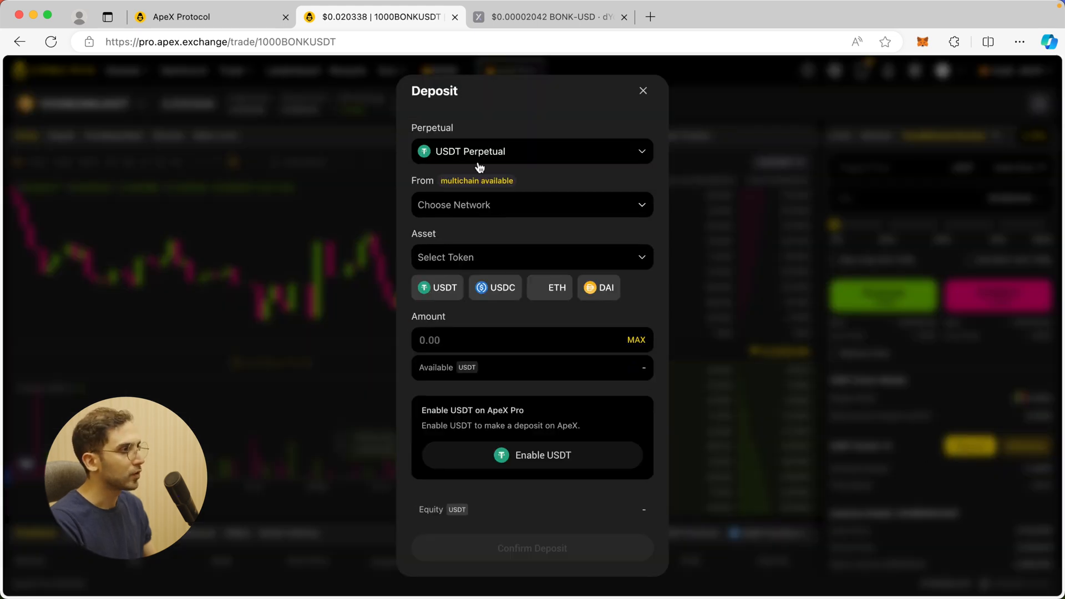
left_click(531, 151)
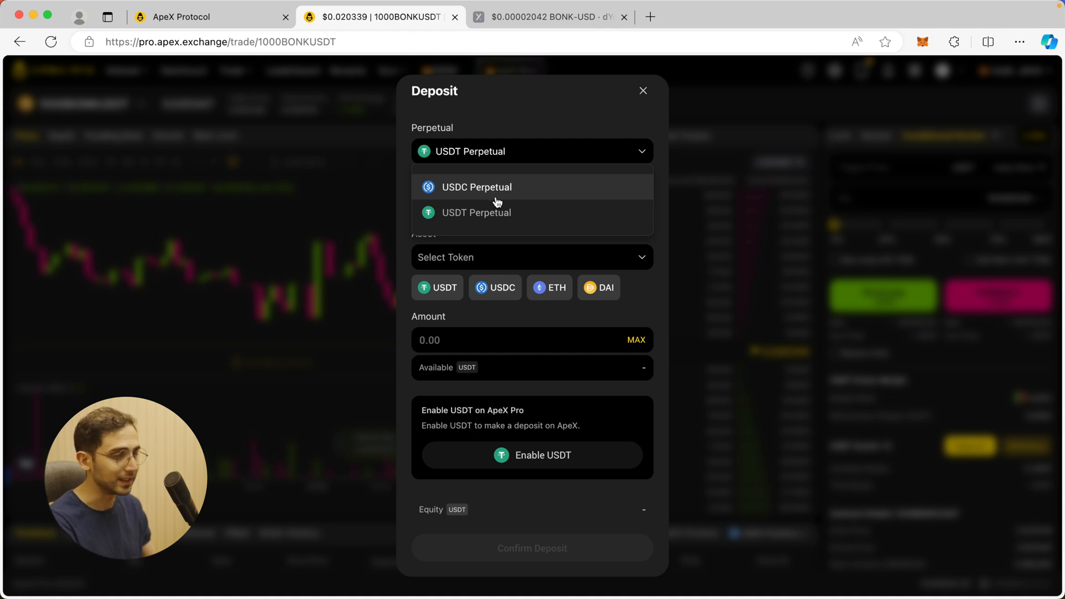
mouse_move(493, 213)
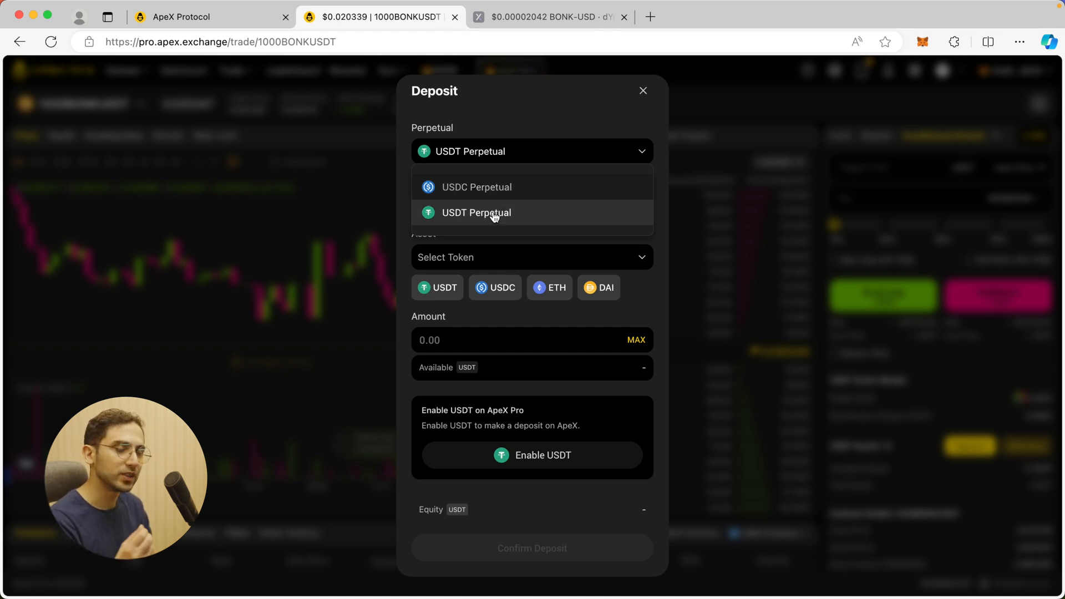
left_click(476, 187)
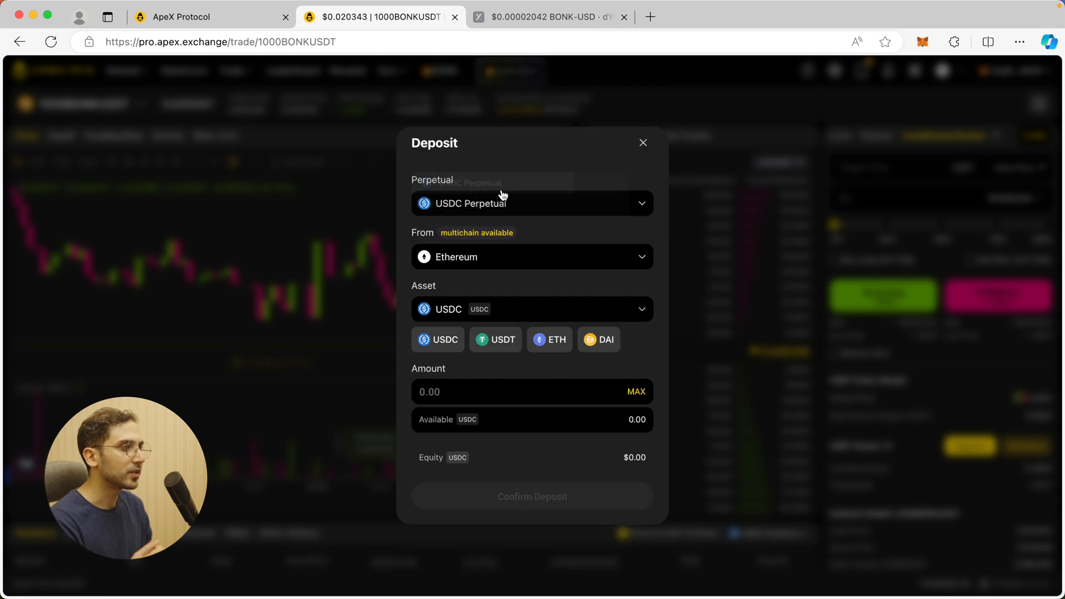
mouse_move(475, 261)
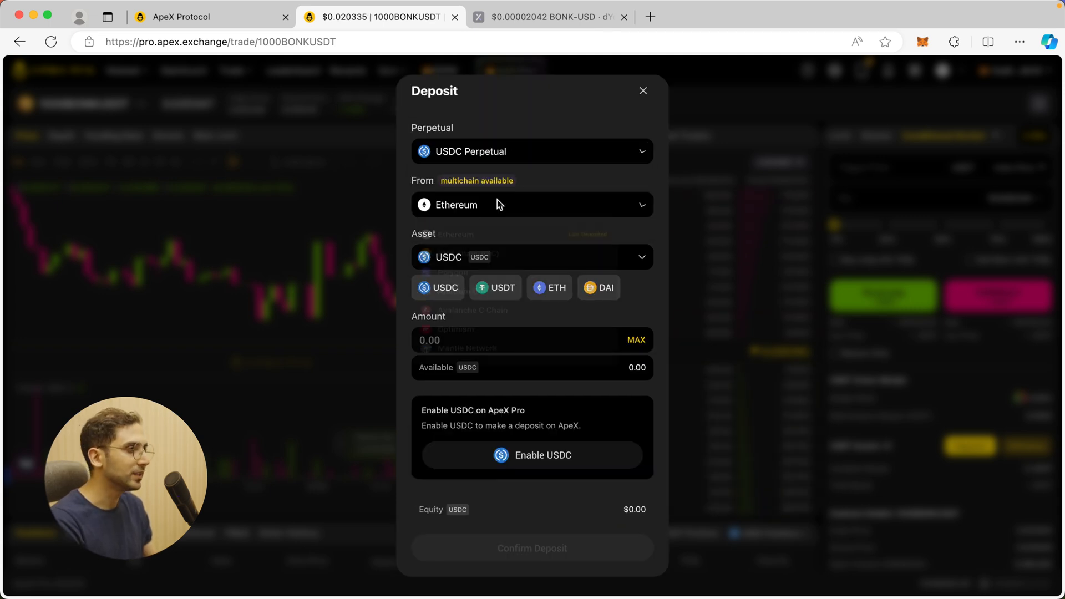
left_click(533, 205)
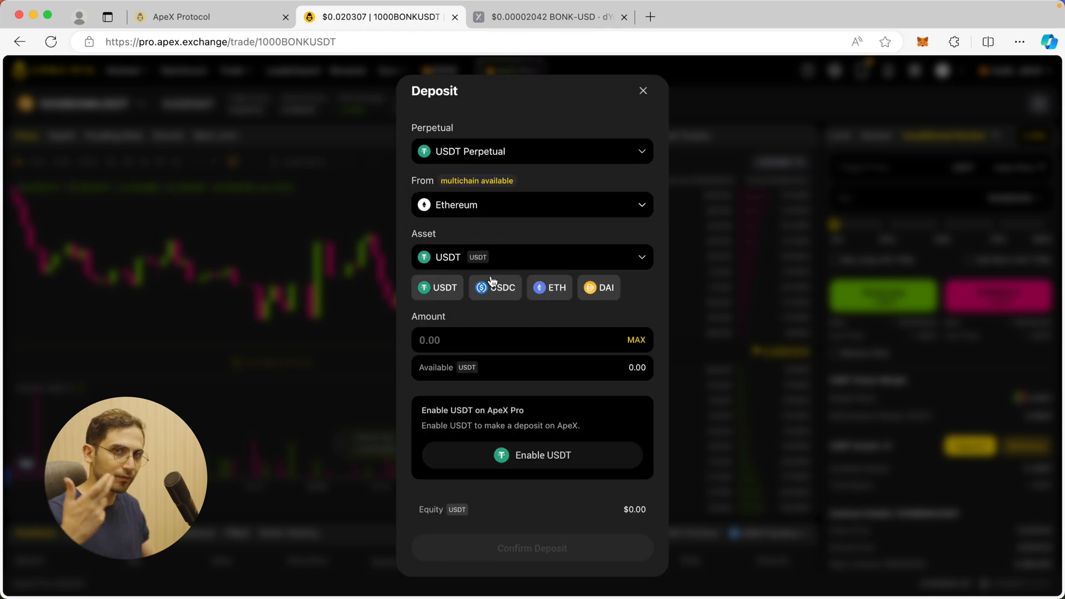
left_click(532, 205)
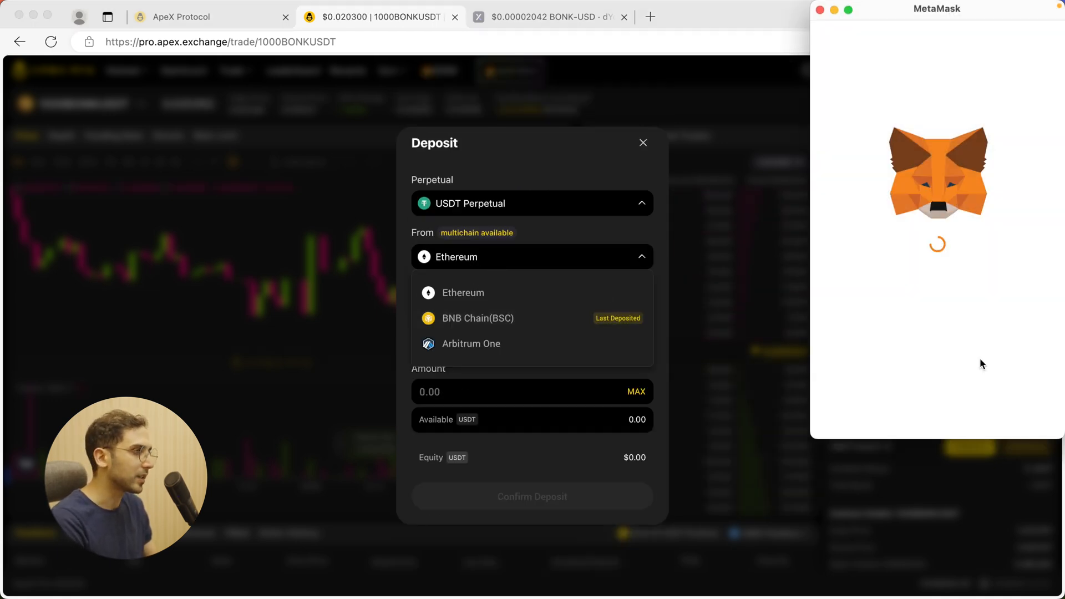
- Enter a 100 USDT amount from BNB Chain and confirm the deposit
left_click(478, 318)
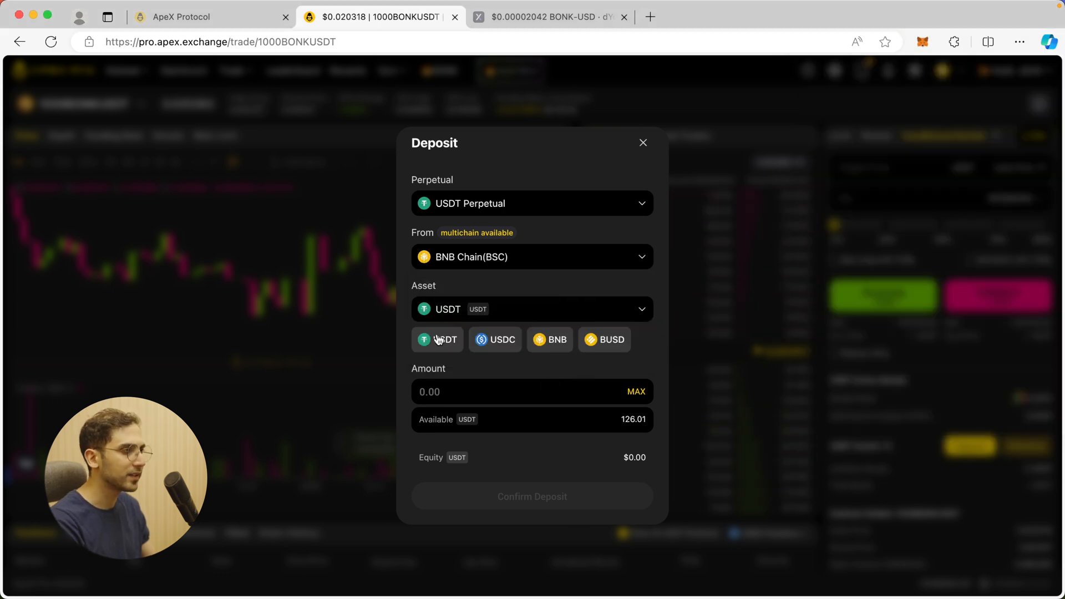
mouse_move(438, 359)
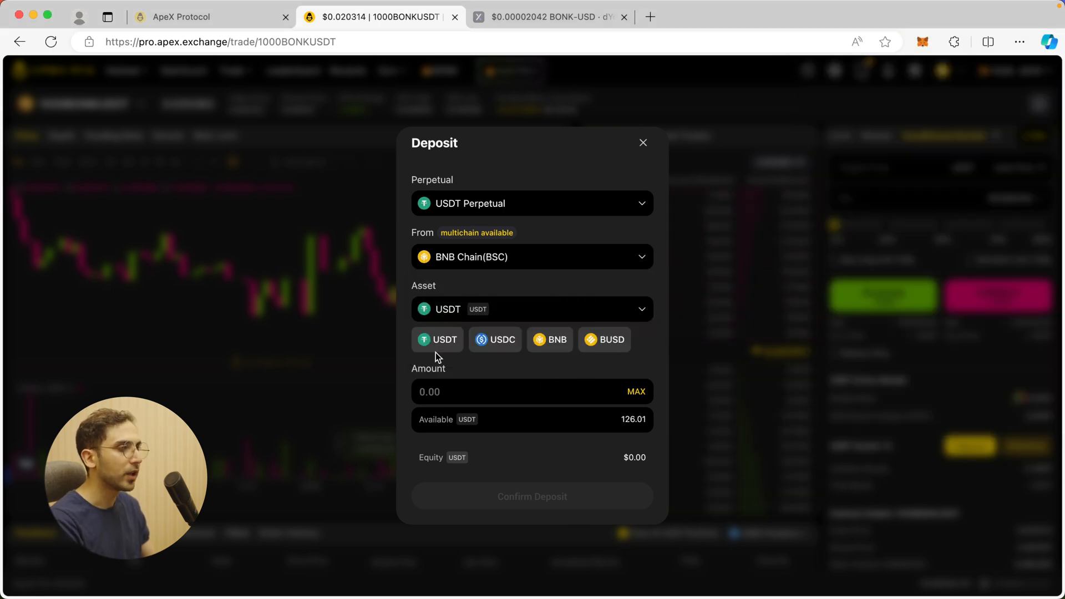
mouse_move(454, 365)
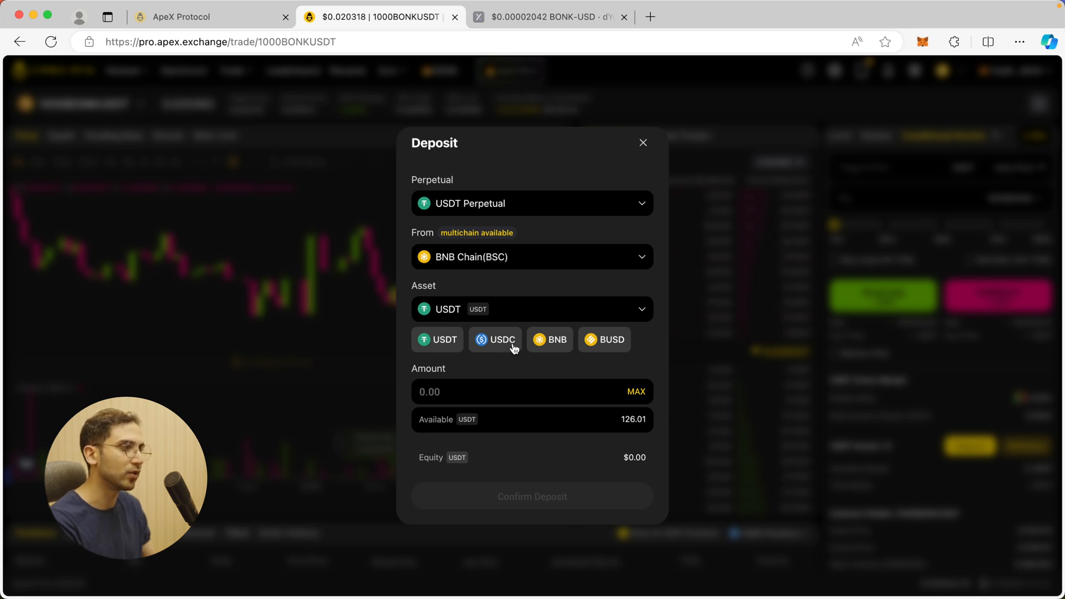
mouse_move(594, 347)
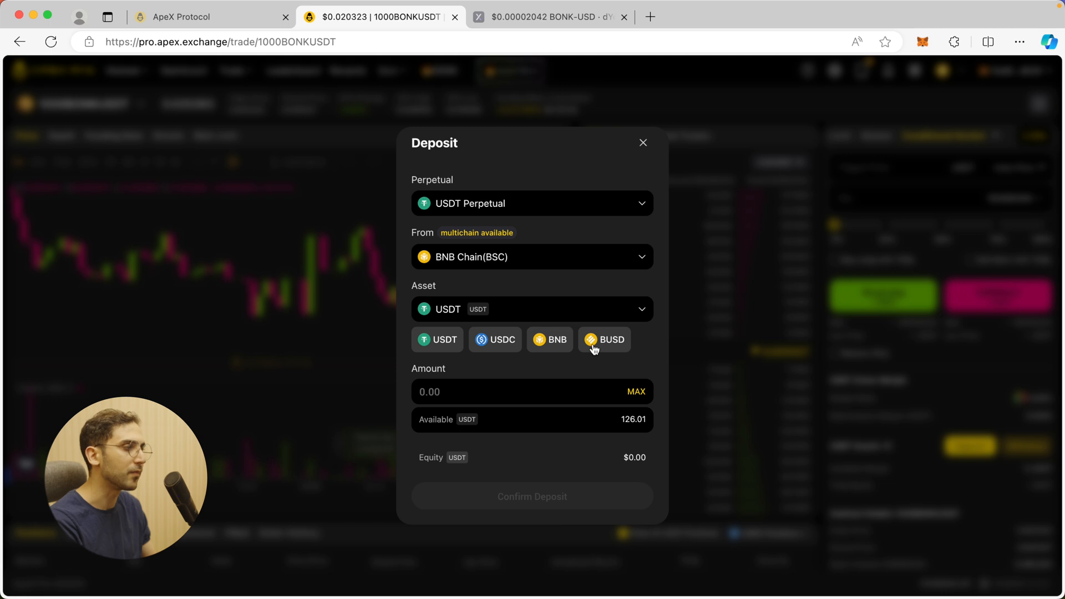
mouse_move(598, 363)
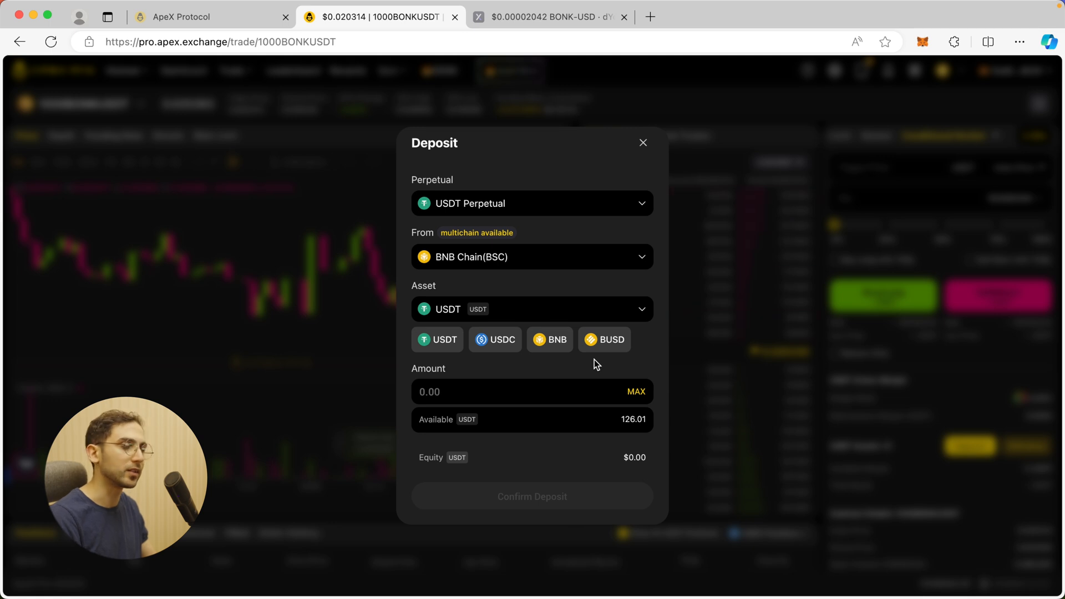
mouse_move(585, 354)
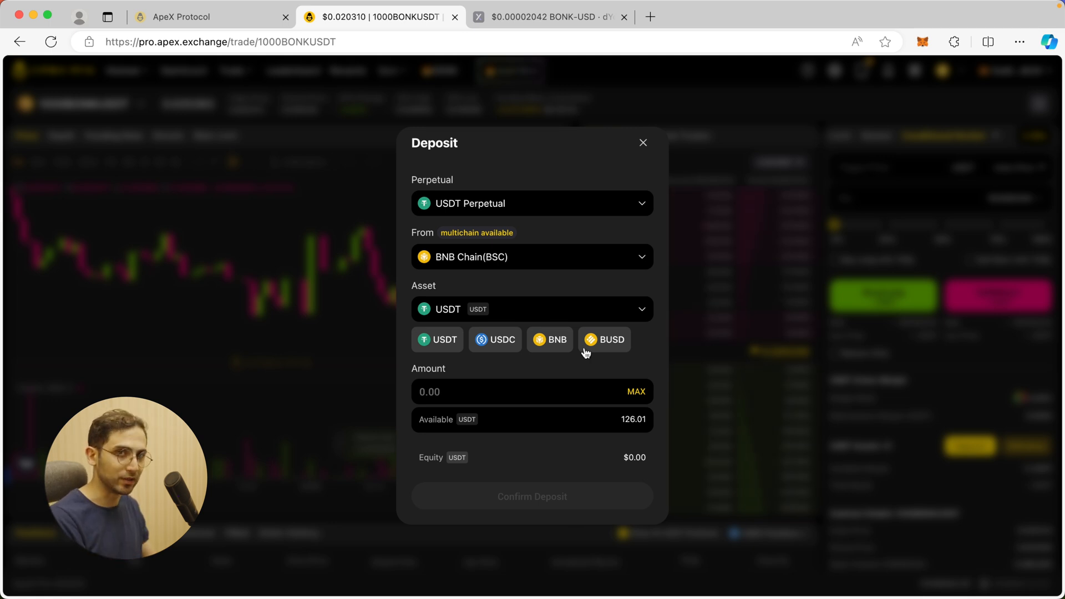
mouse_move(577, 349)
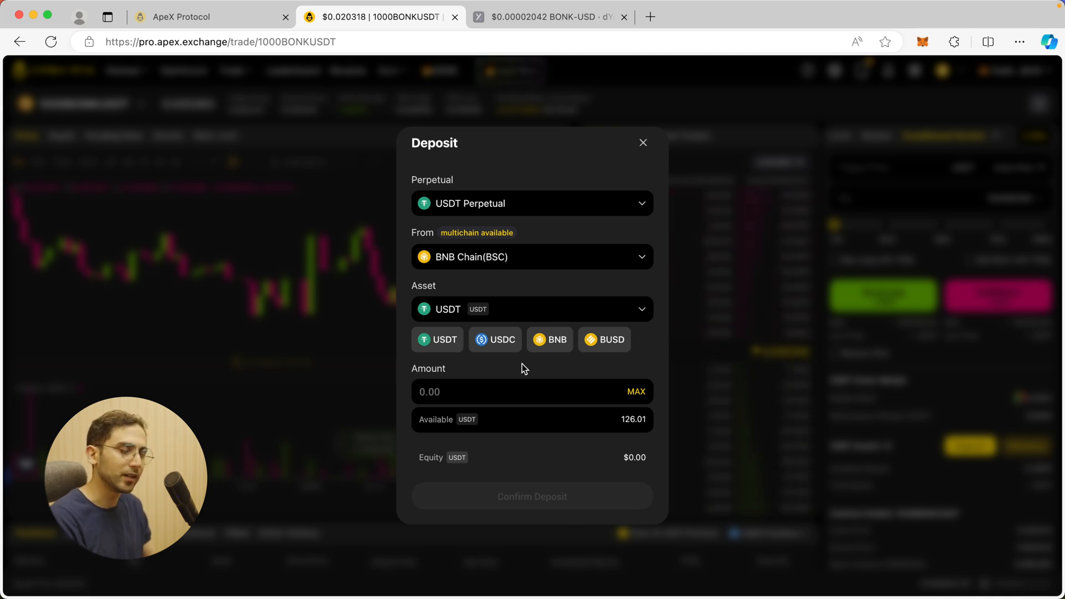
type("100")
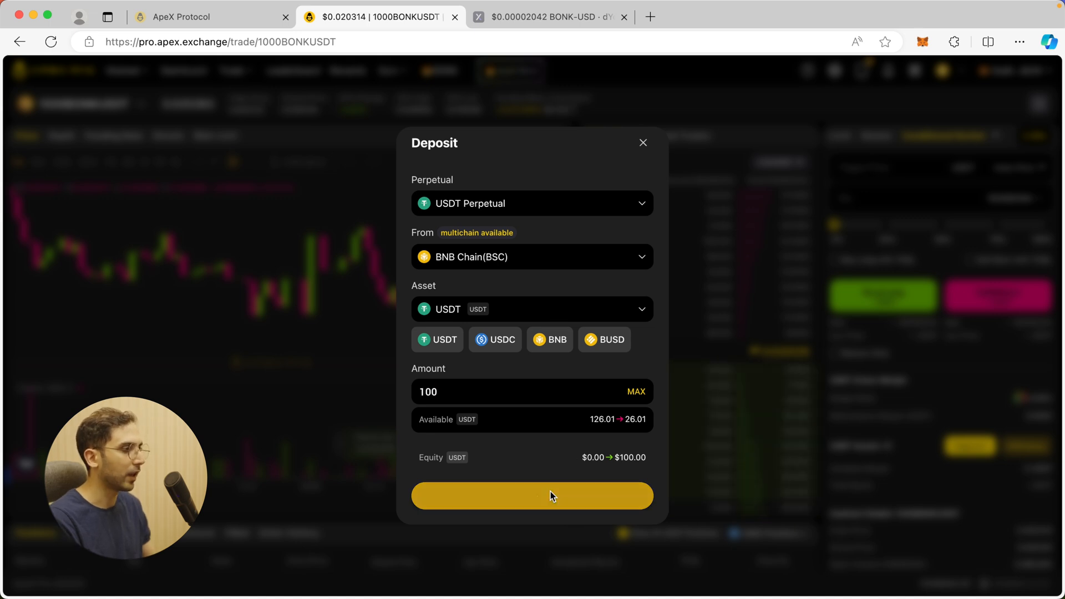
left_click(532, 496)
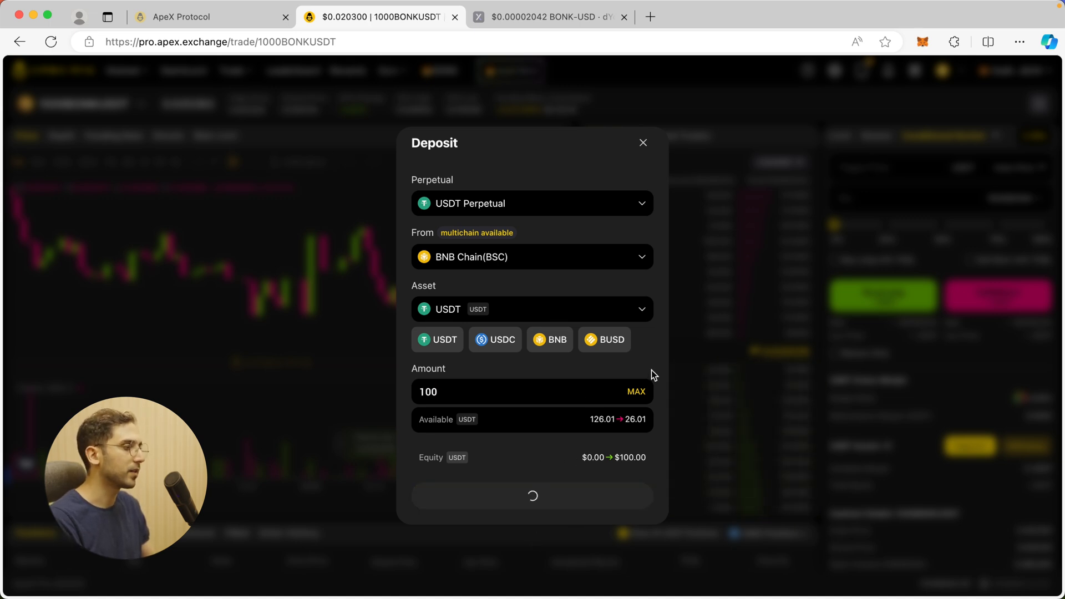
left_click(532, 496)
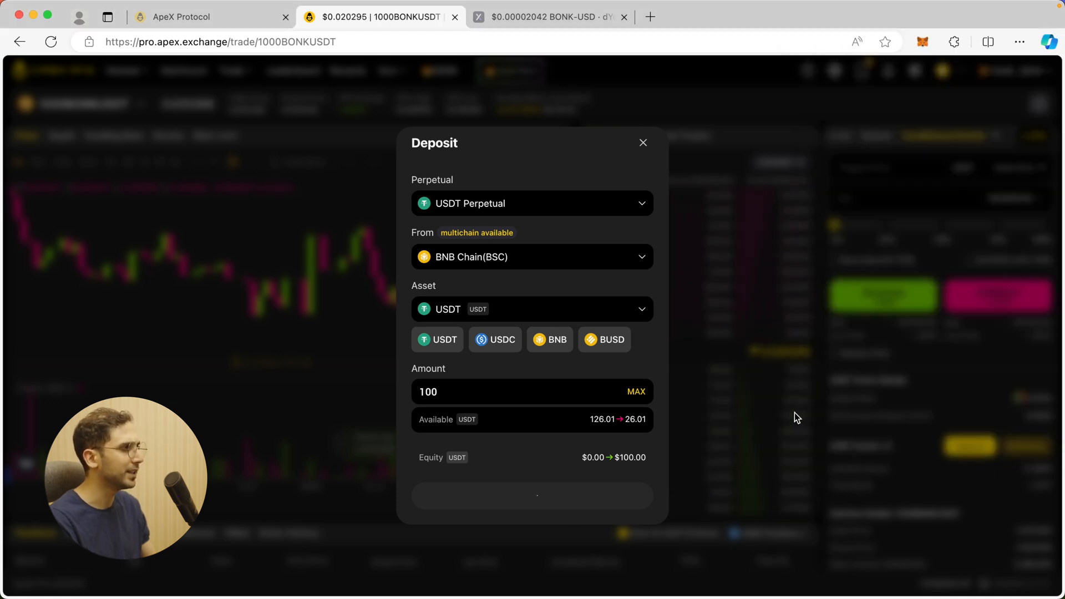
left_click(532, 496)
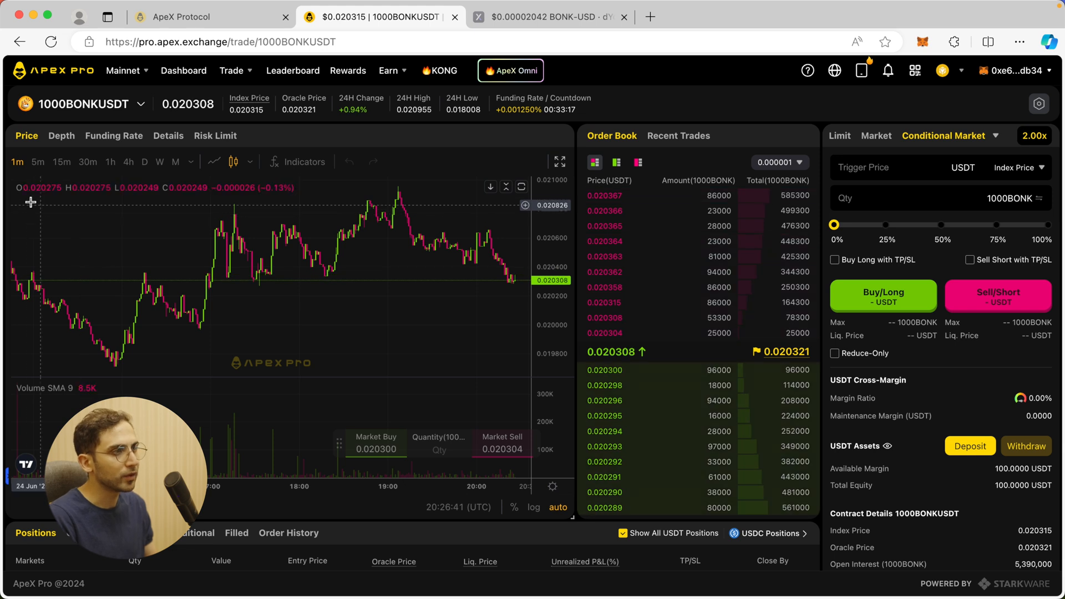
mouse_move(365, 314)
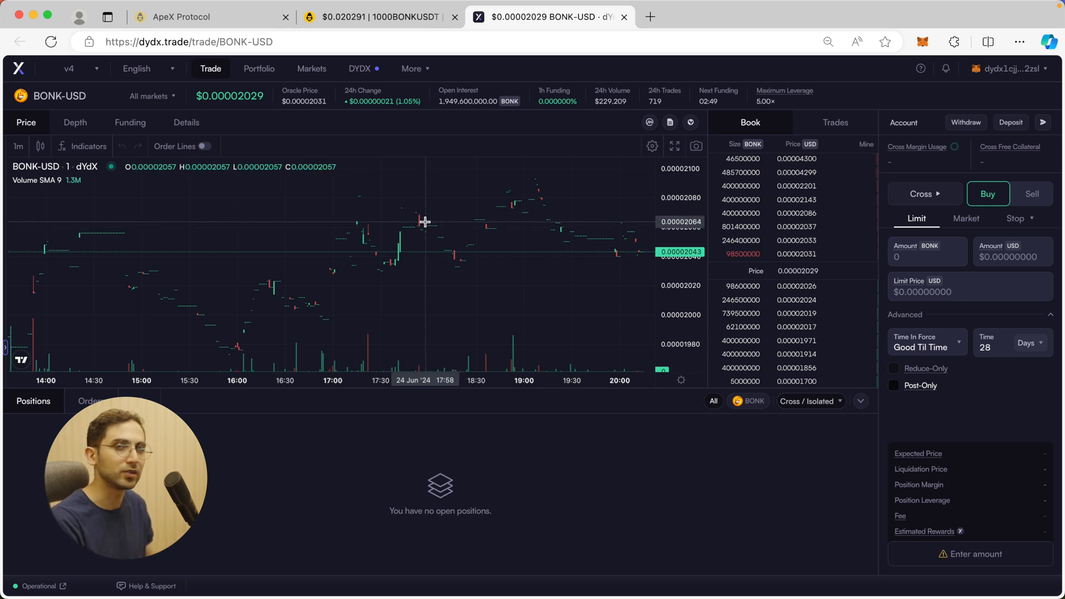
left_click(377, 17)
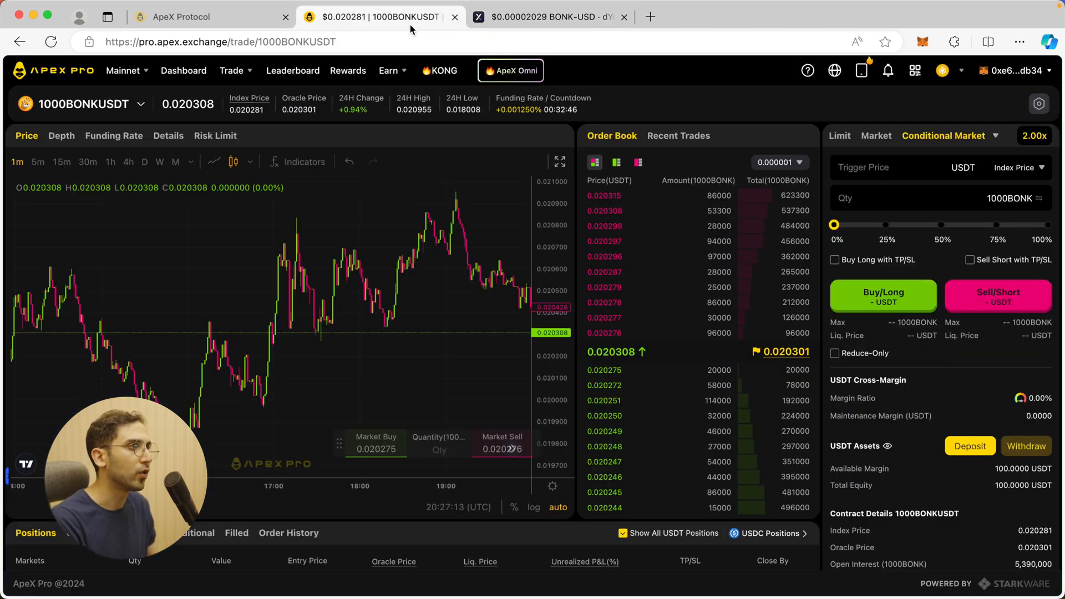
mouse_move(352, 277)
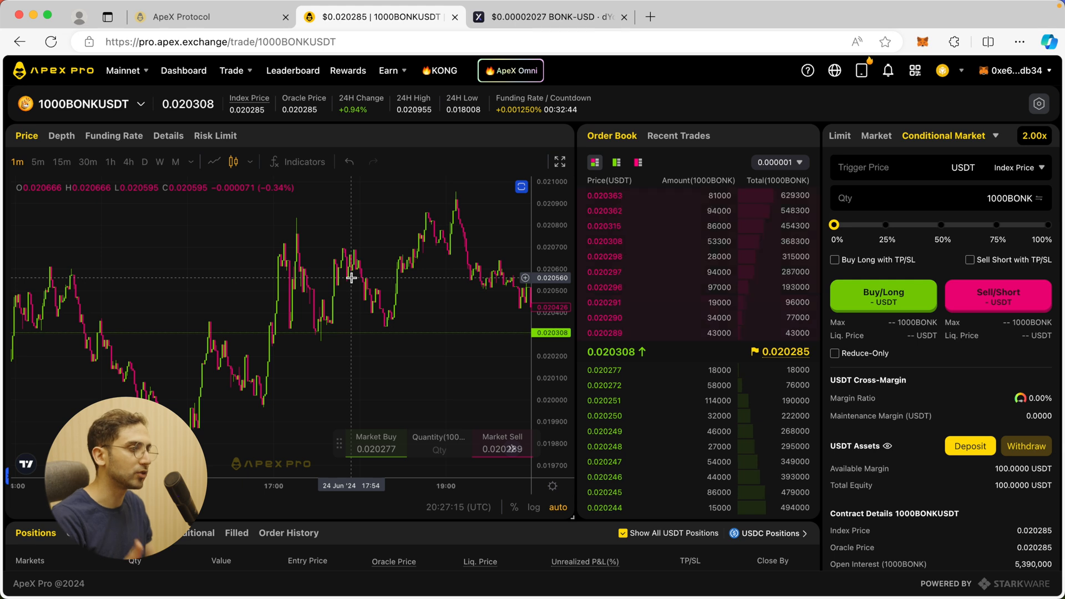
mouse_move(492, 293)
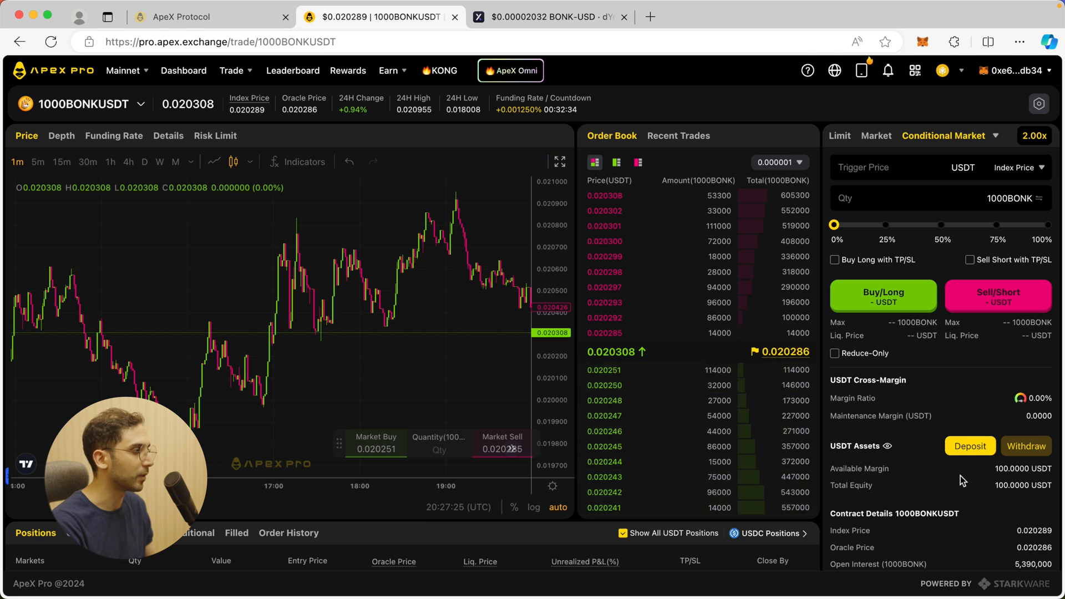
- Place a market order for a quantity of 1000 on 1000BONKUSDT
left_click(1035, 136)
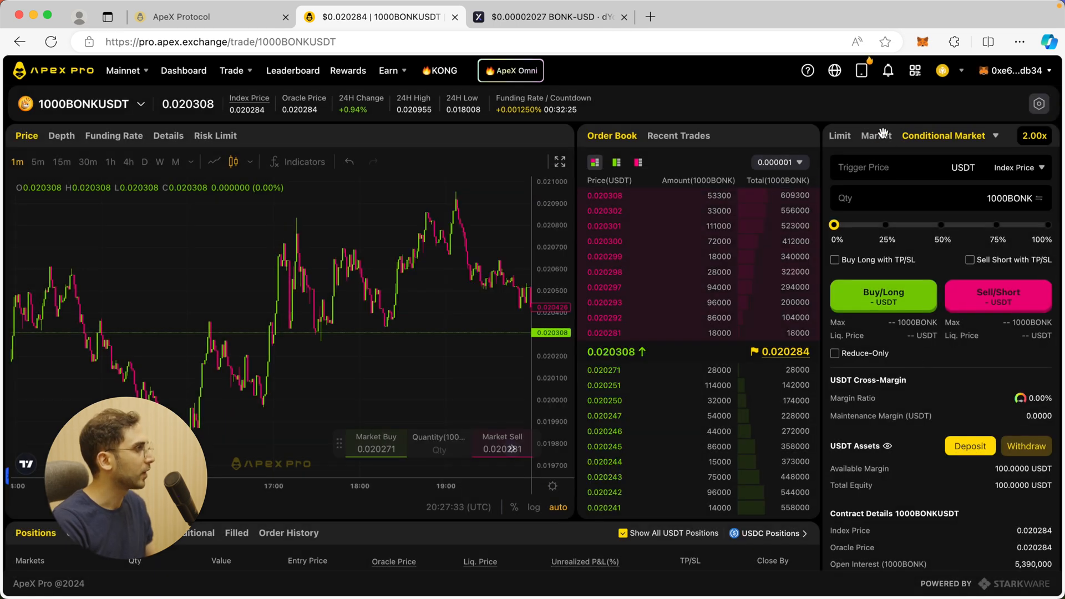
left_click(876, 135)
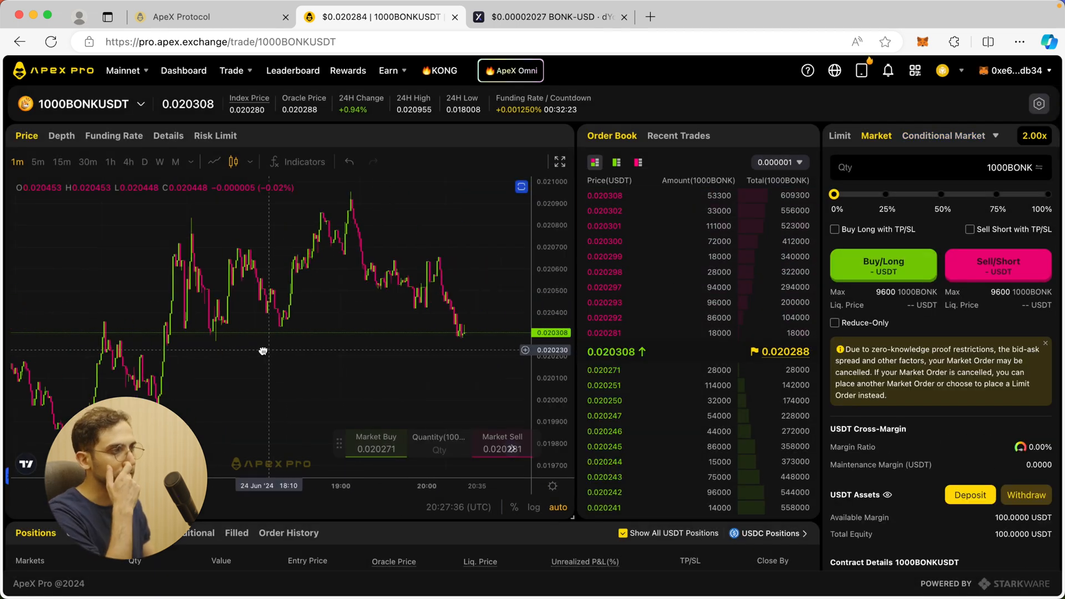
left_click(883, 167)
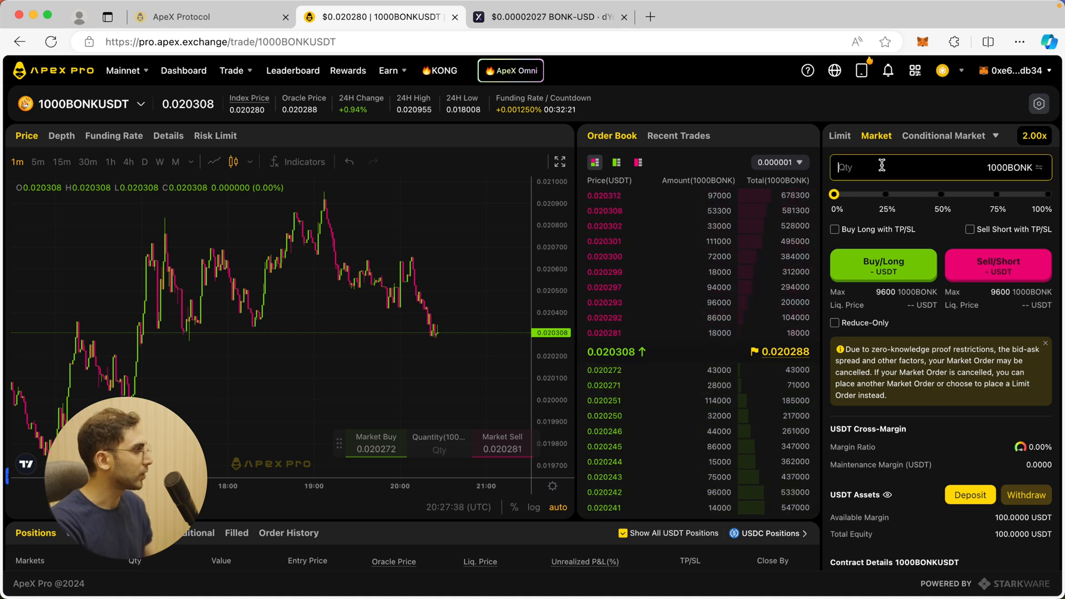
type("1000")
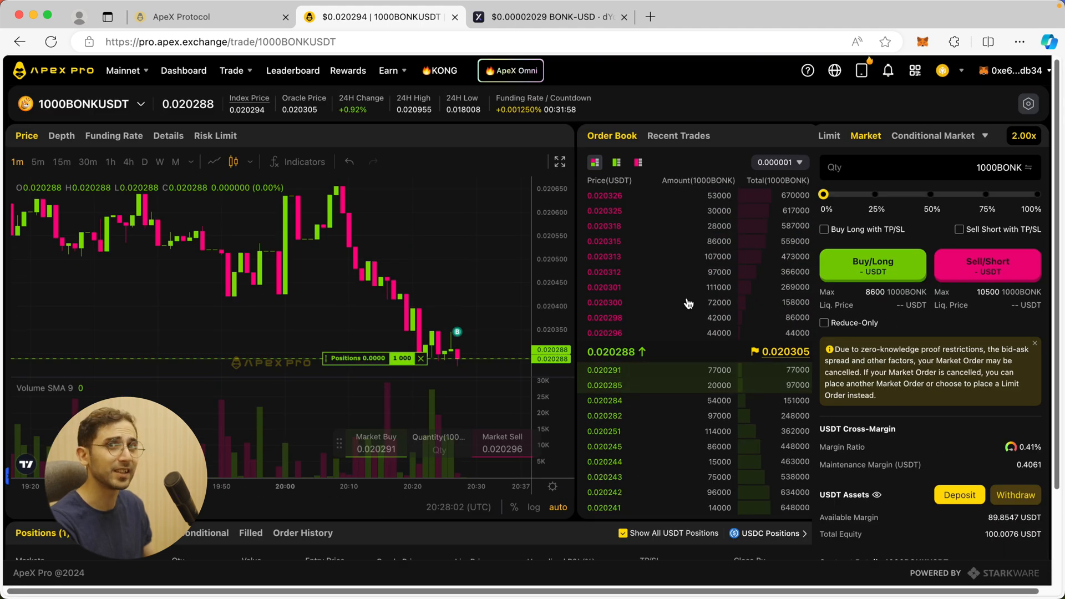
- Close the full 1000-unit 1000BONK position by market at 100%
scroll("down", 3)
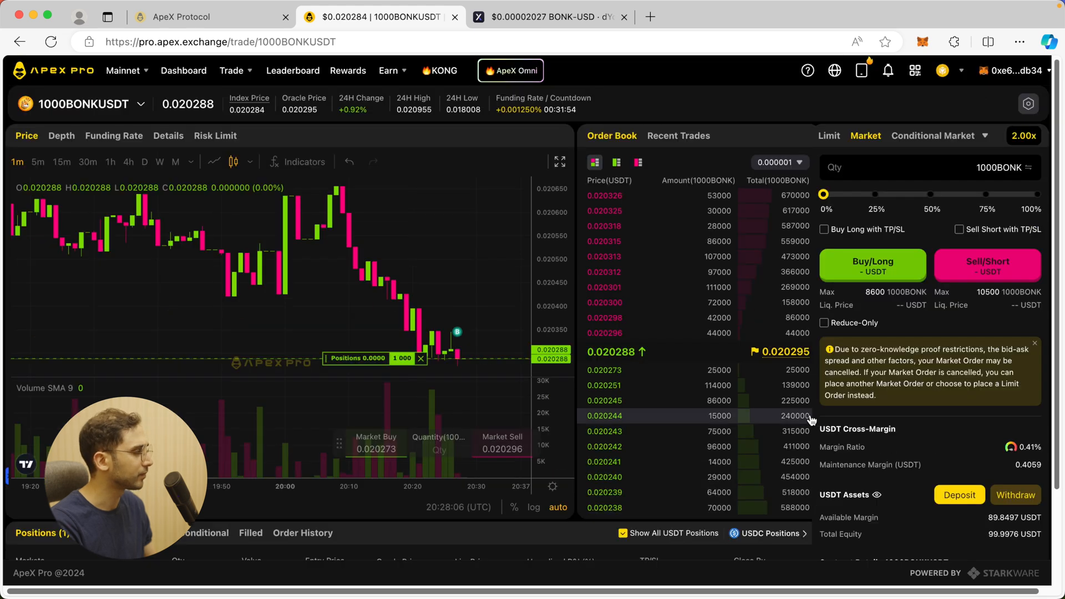
scroll("down", 3)
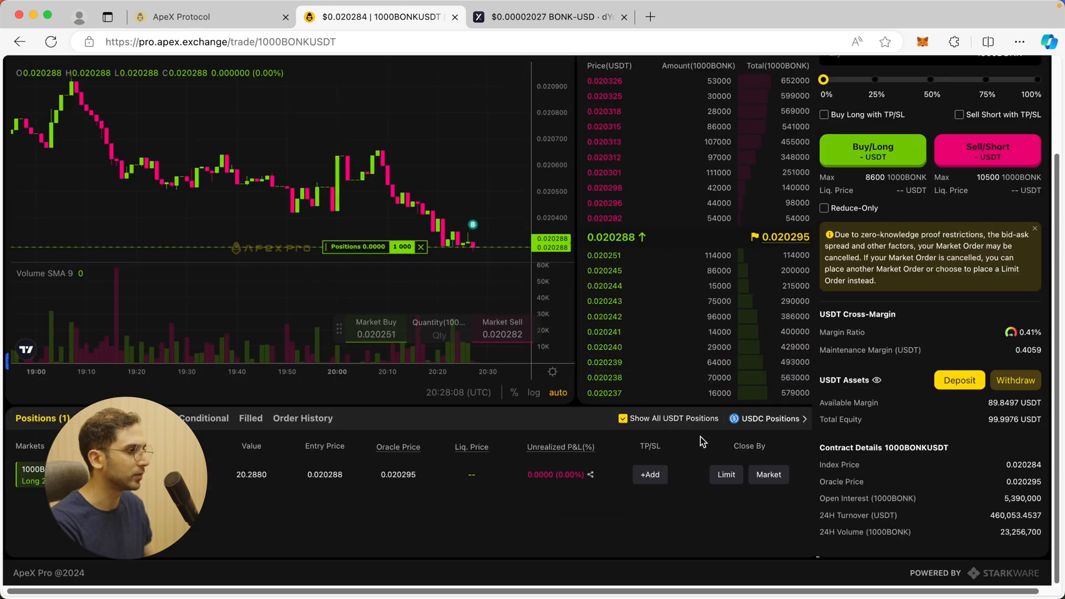
left_click(769, 474)
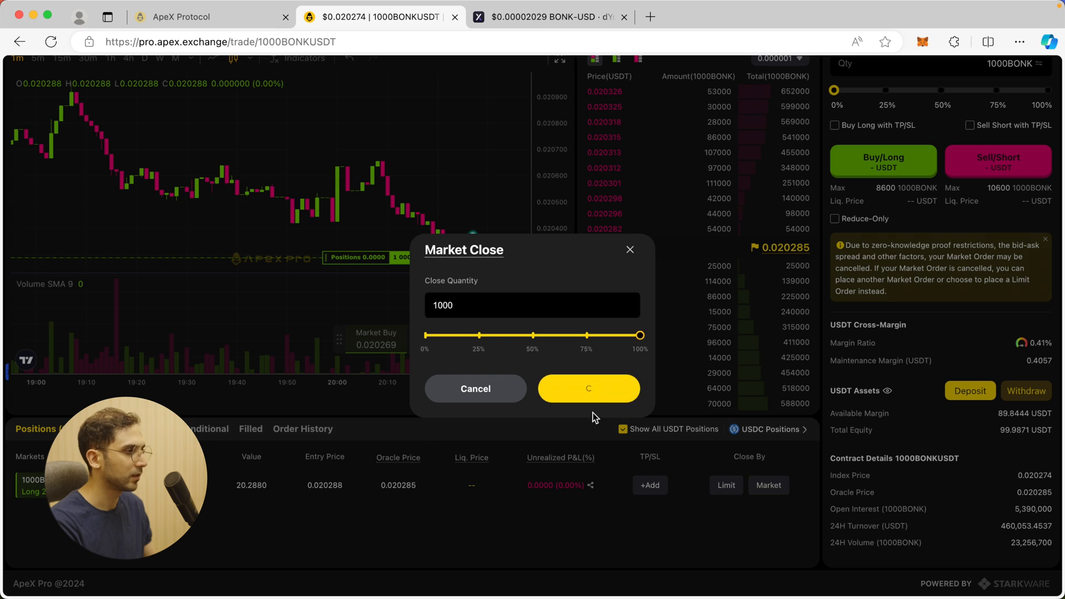
left_click(589, 388)
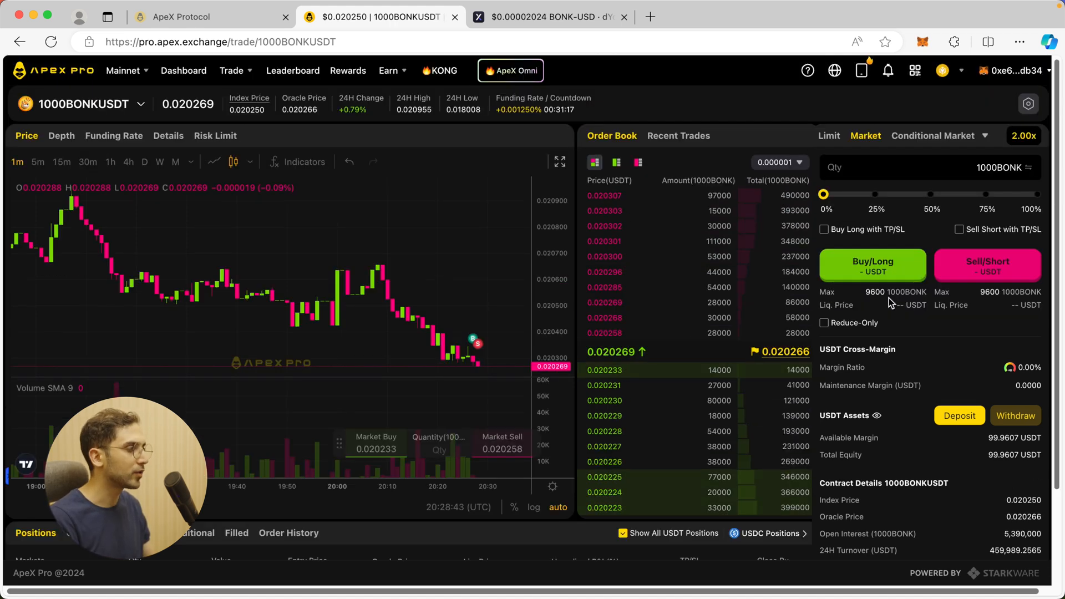
- Delete the old 'test' API key and begin a new key named test1
left_click(1017, 71)
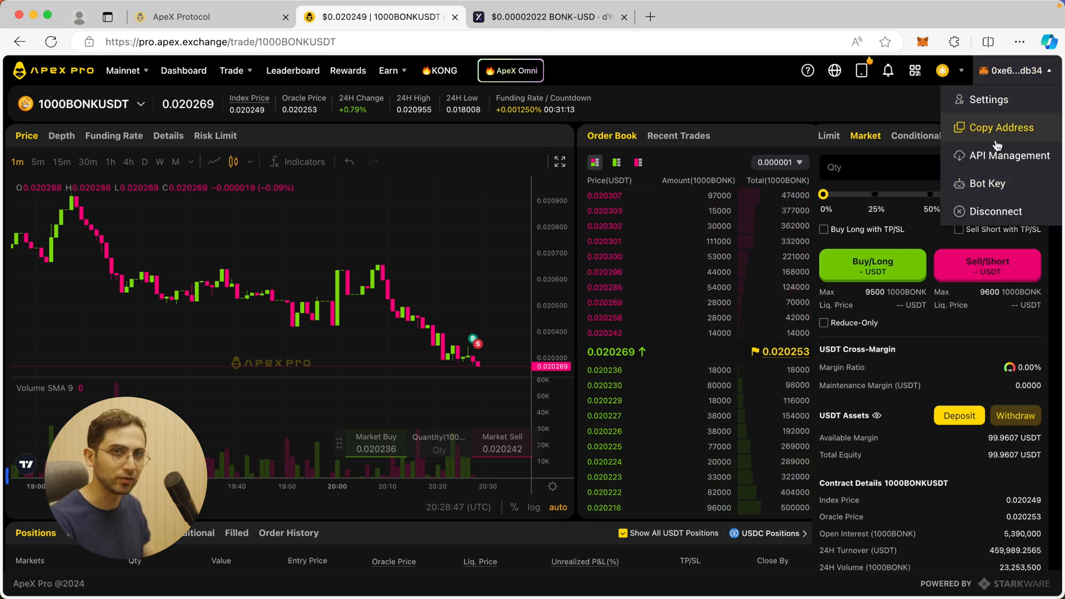
mouse_move(988, 155)
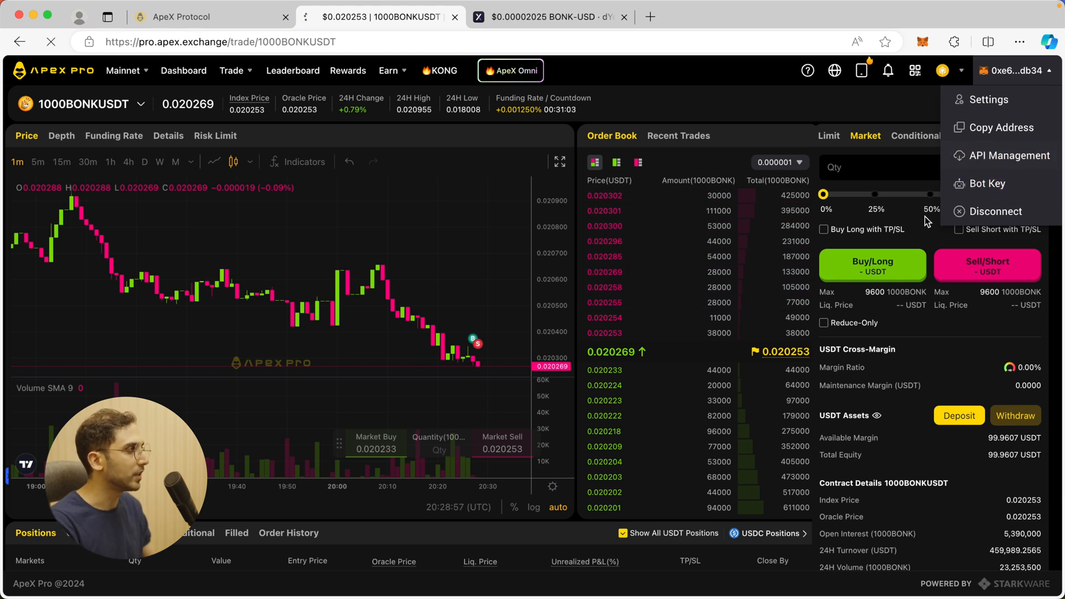
left_click(1009, 156)
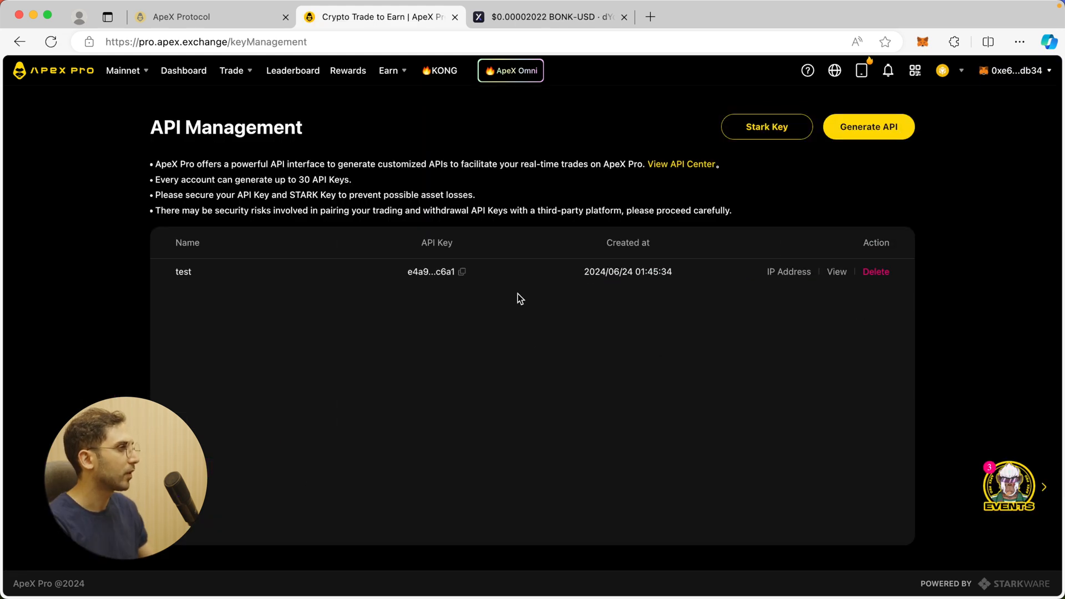
left_click(876, 271)
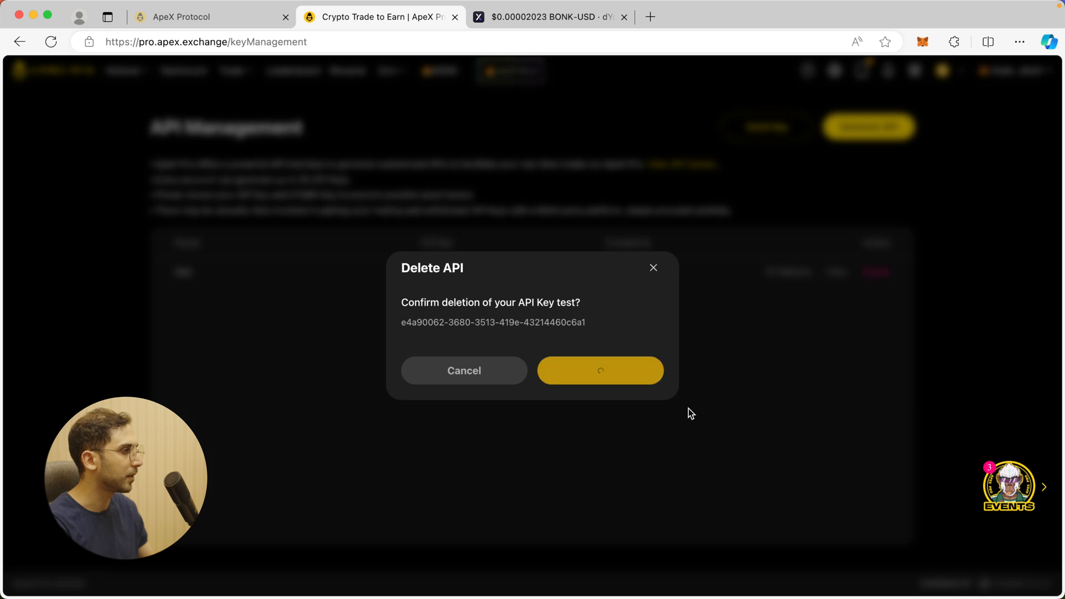
left_click(600, 371)
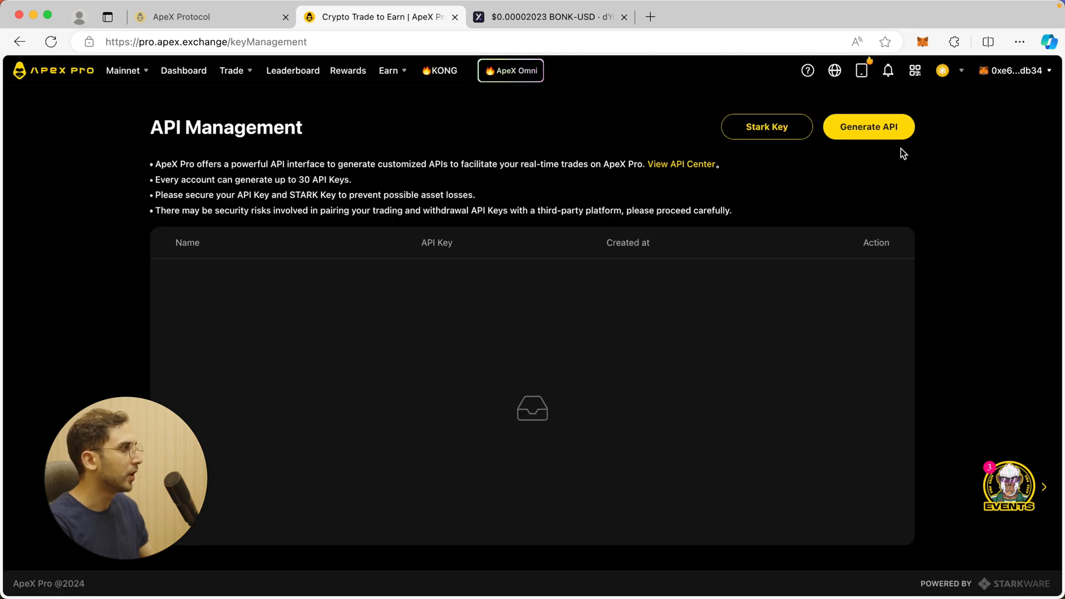
left_click(869, 127)
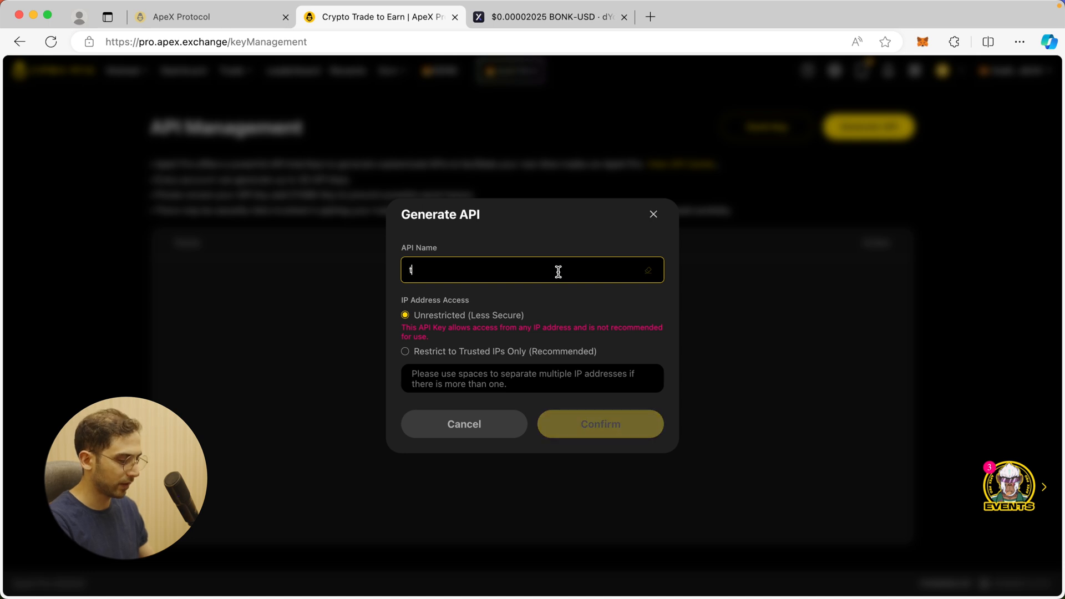
type("est1")
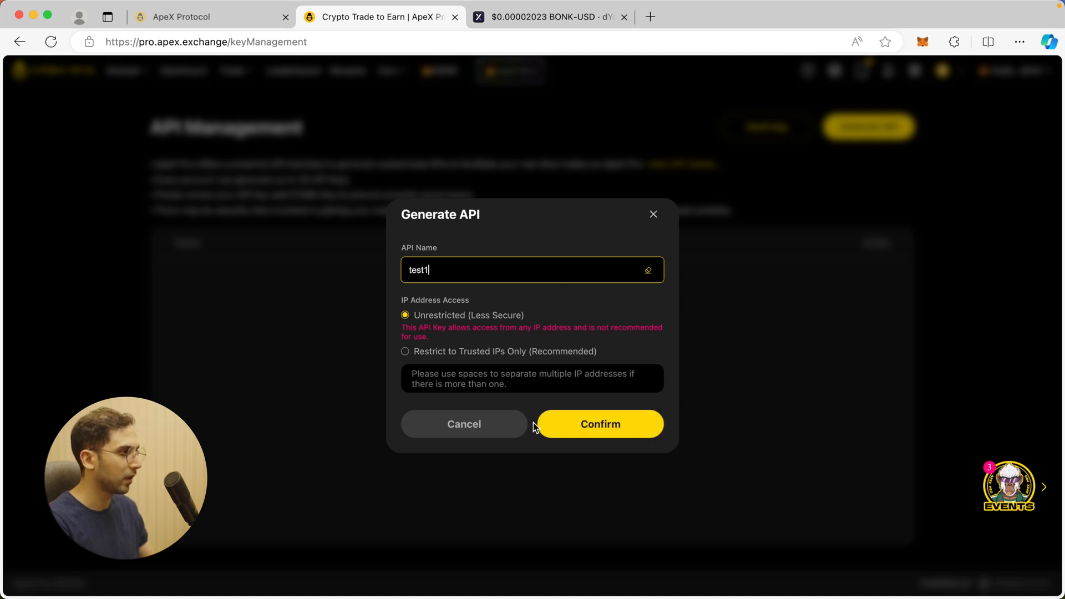
mouse_move(429, 361)
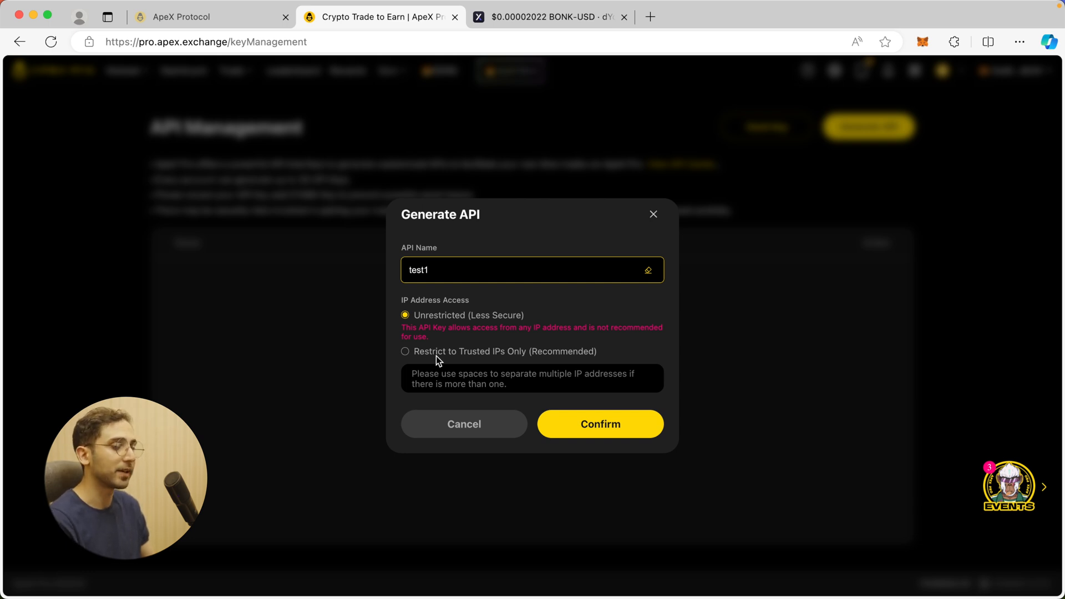
mouse_move(465, 342)
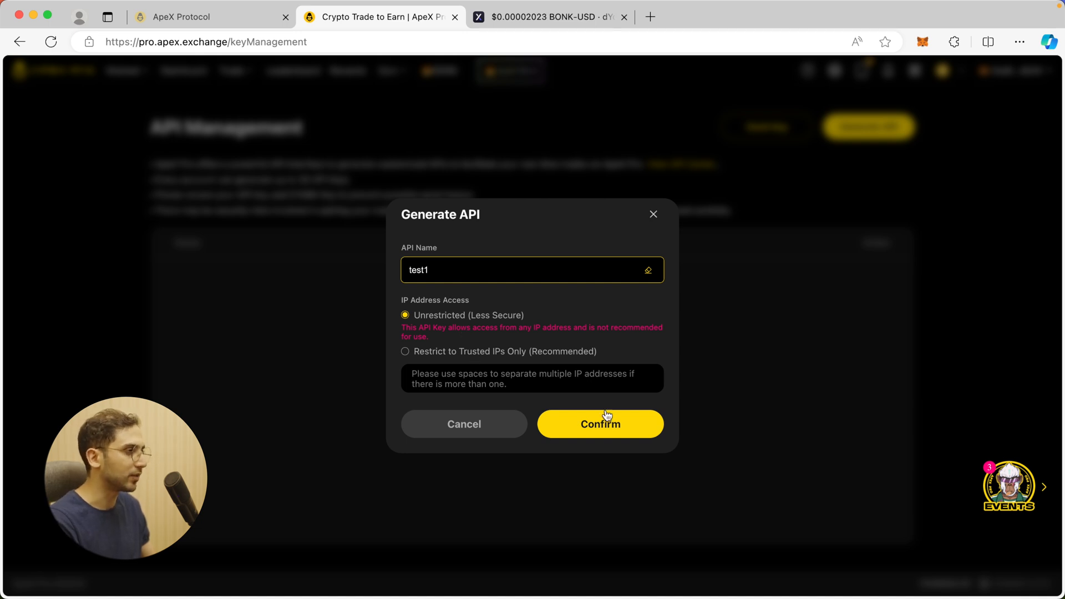
- Generate the test1 API key and copy its key value
left_click(600, 424)
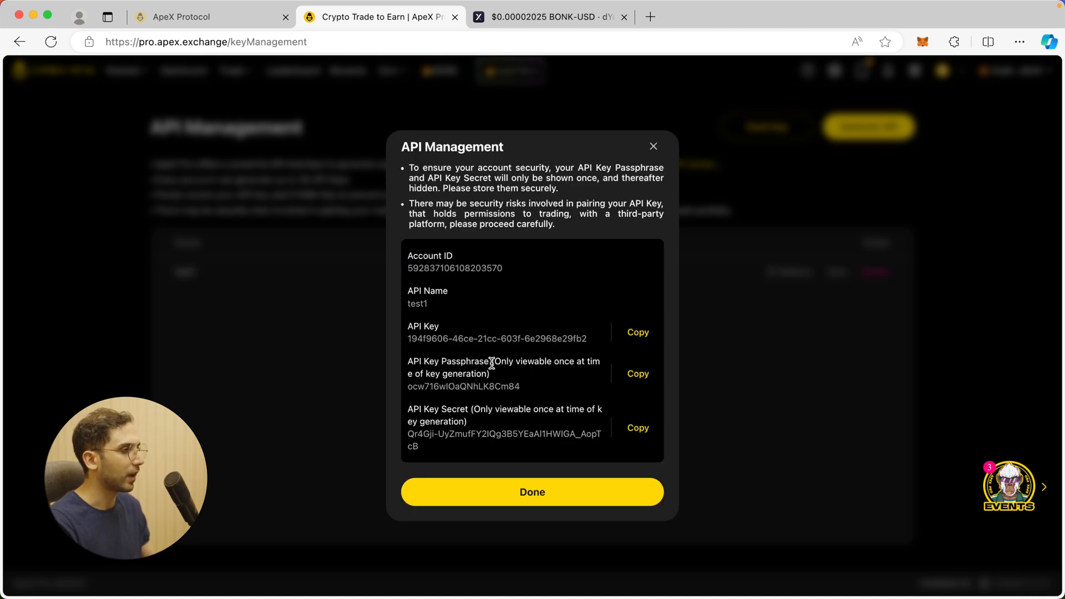
mouse_move(419, 361)
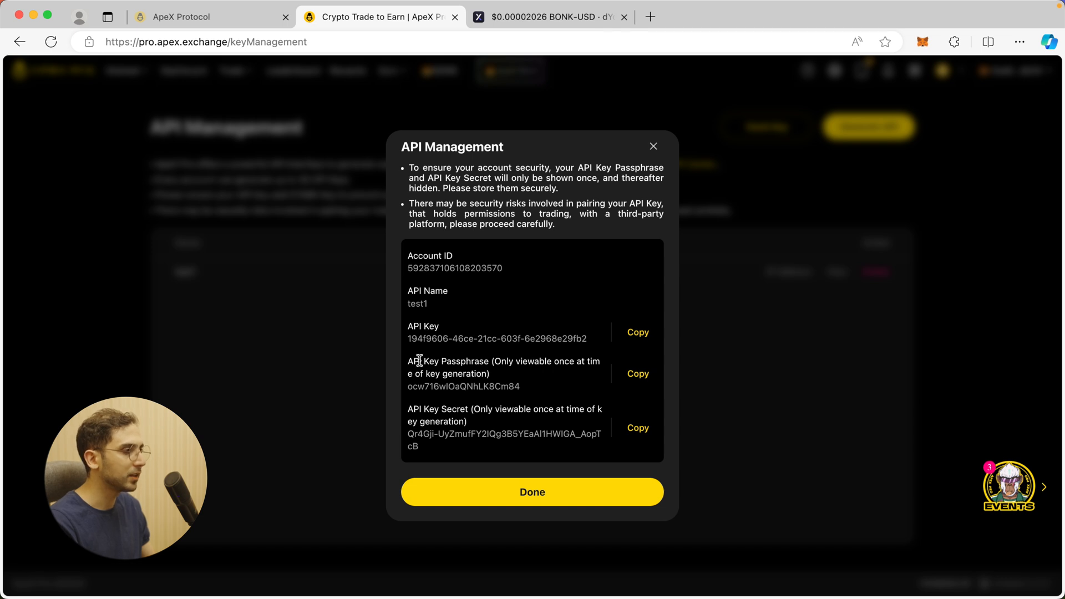
mouse_move(428, 417)
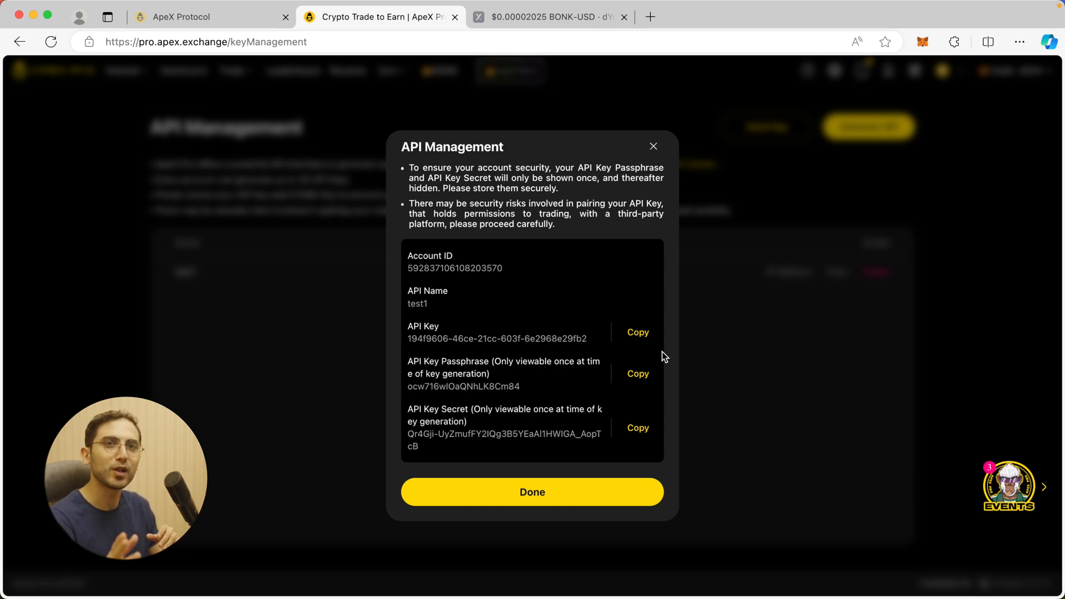
left_click(638, 332)
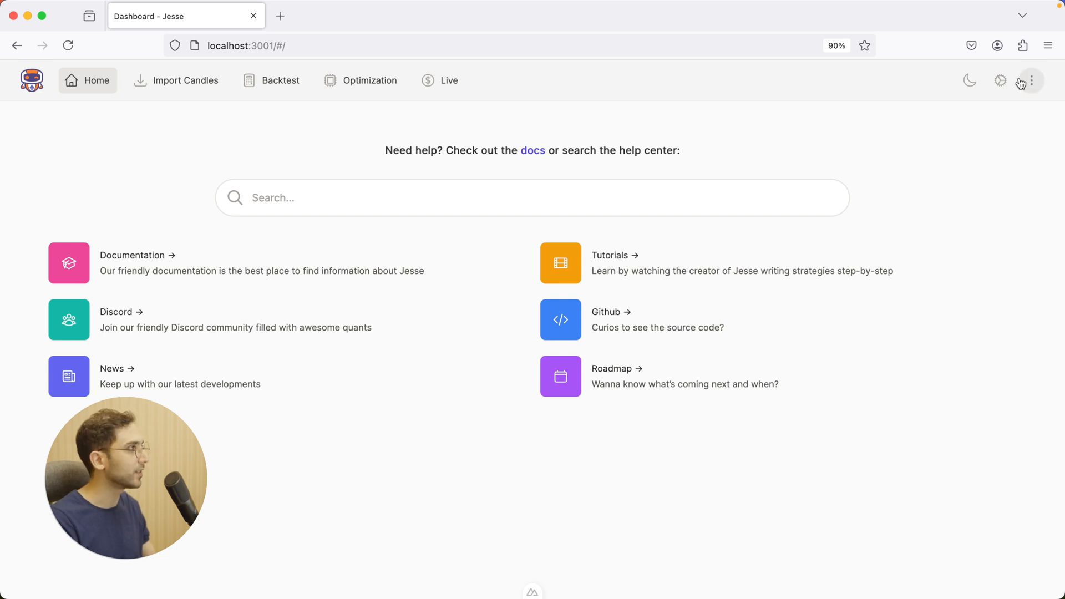
- Go to Jesse's Exchange API keys and keep Apex Pro Perpetual as the exchange
left_click(1031, 80)
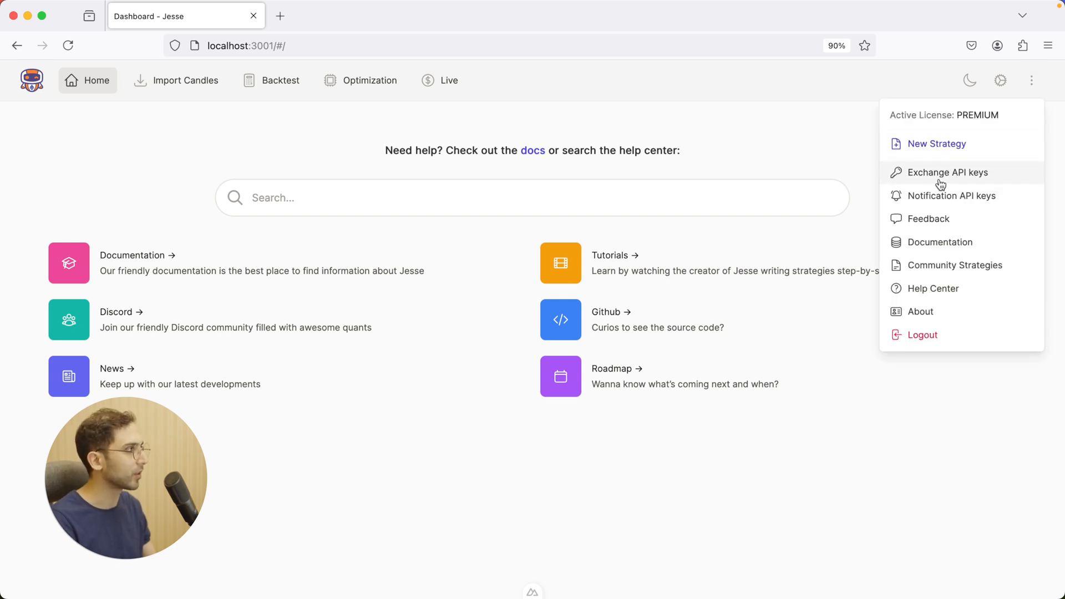
left_click(948, 173)
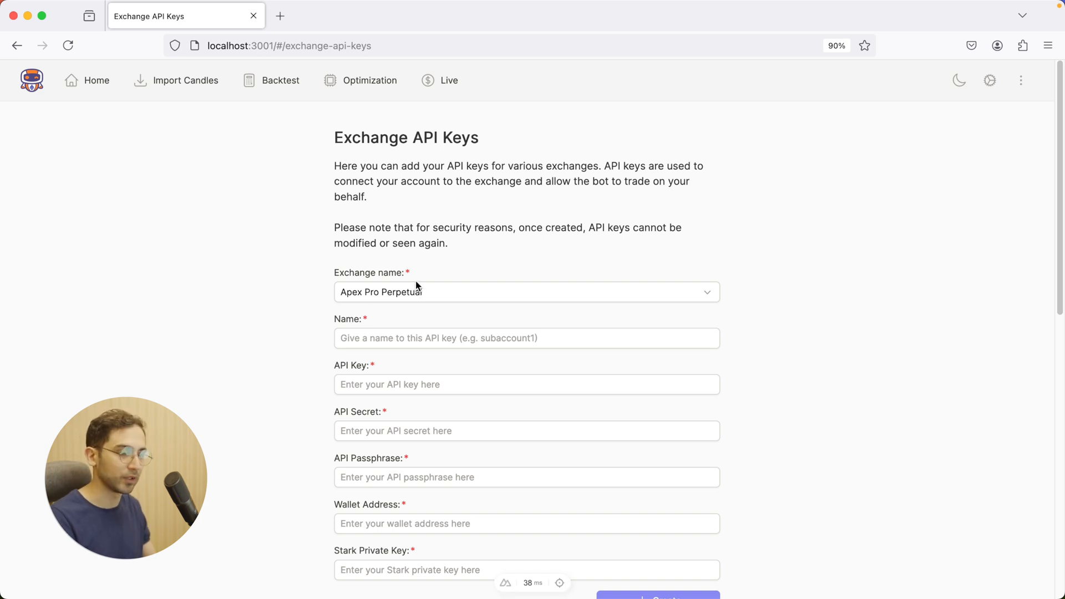
left_click(527, 292)
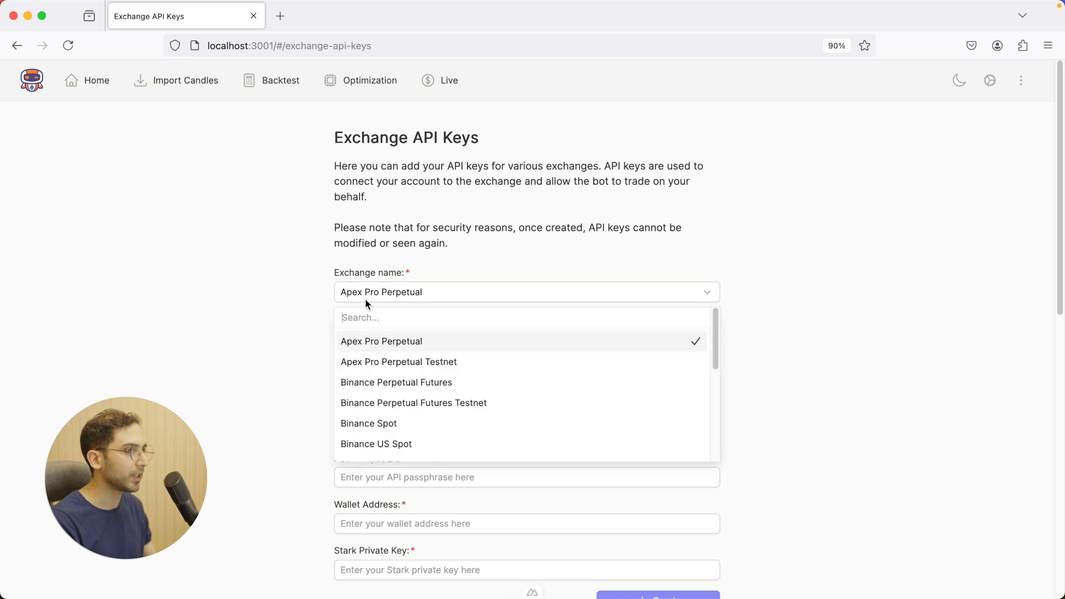
left_click(381, 341)
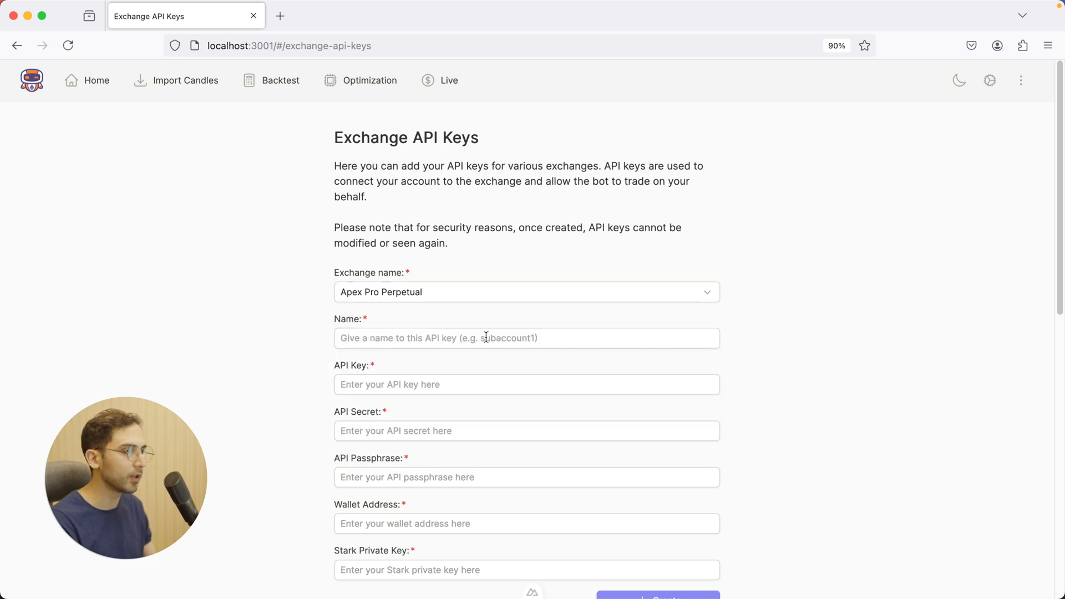
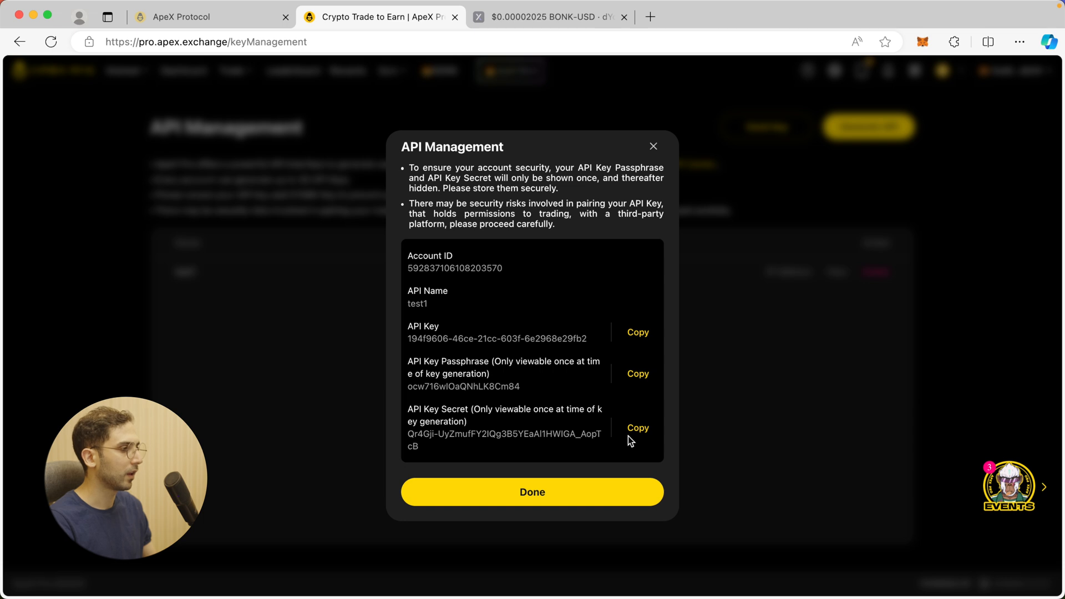
left_click(638, 428)
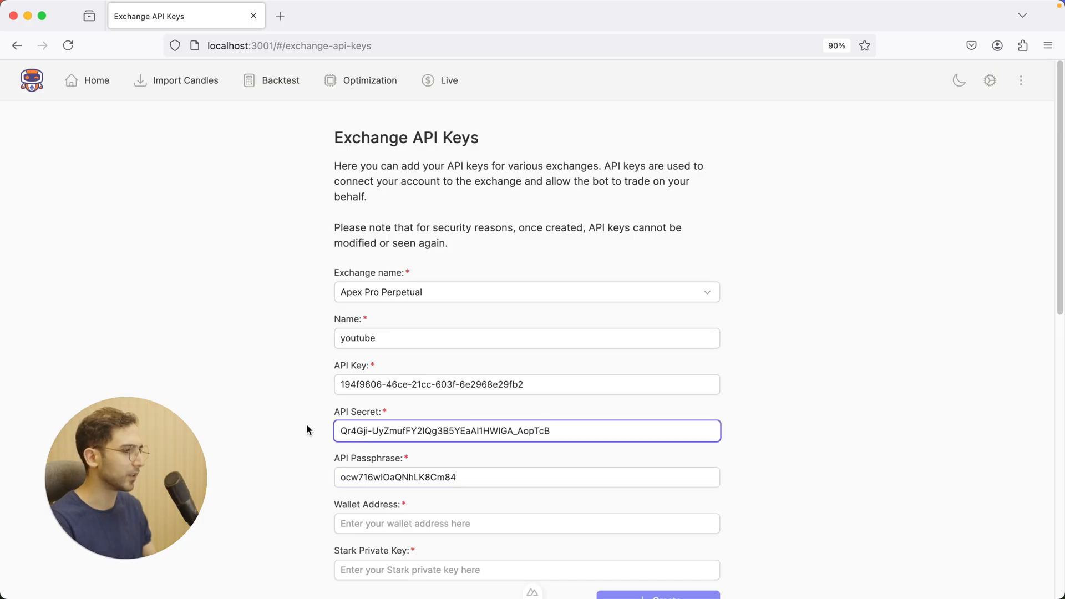
scroll("down", 3)
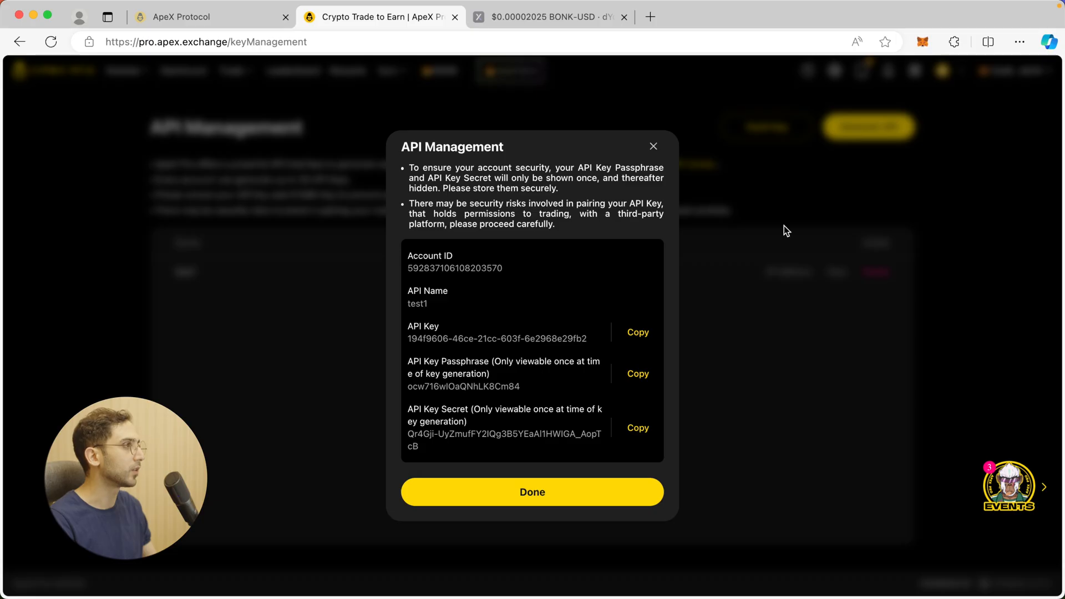
left_click(922, 42)
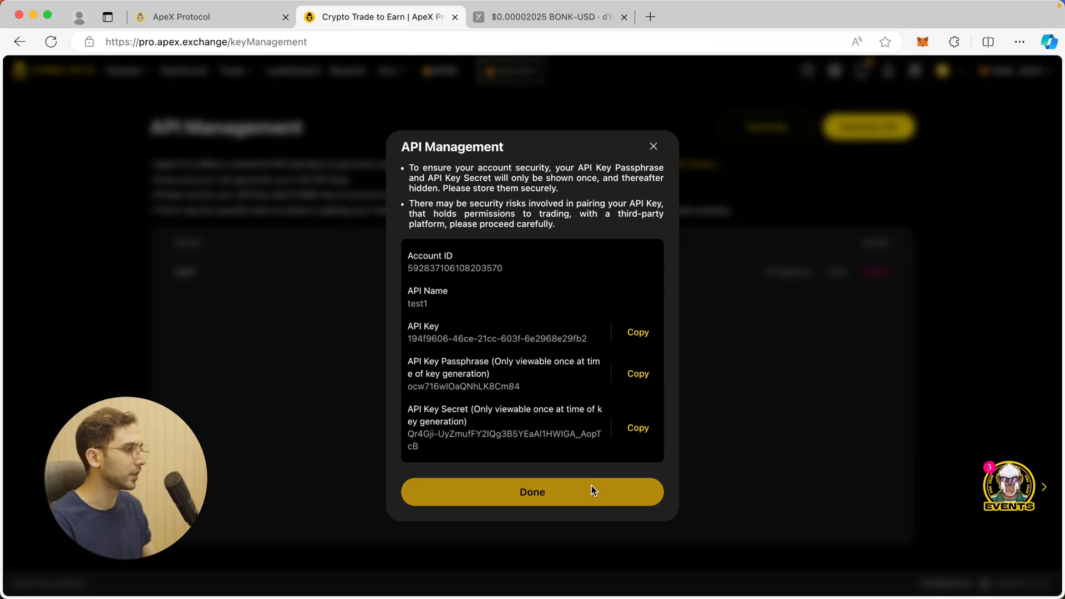
- Close the test1 key dialog and reveal the Stark keys past the security warning
left_click(532, 493)
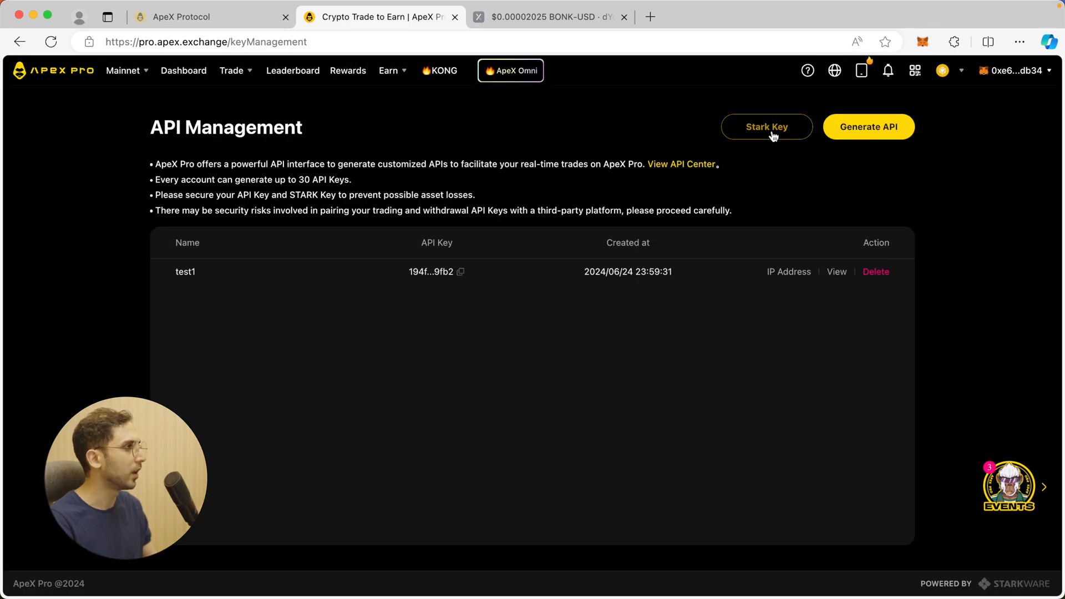
left_click(767, 127)
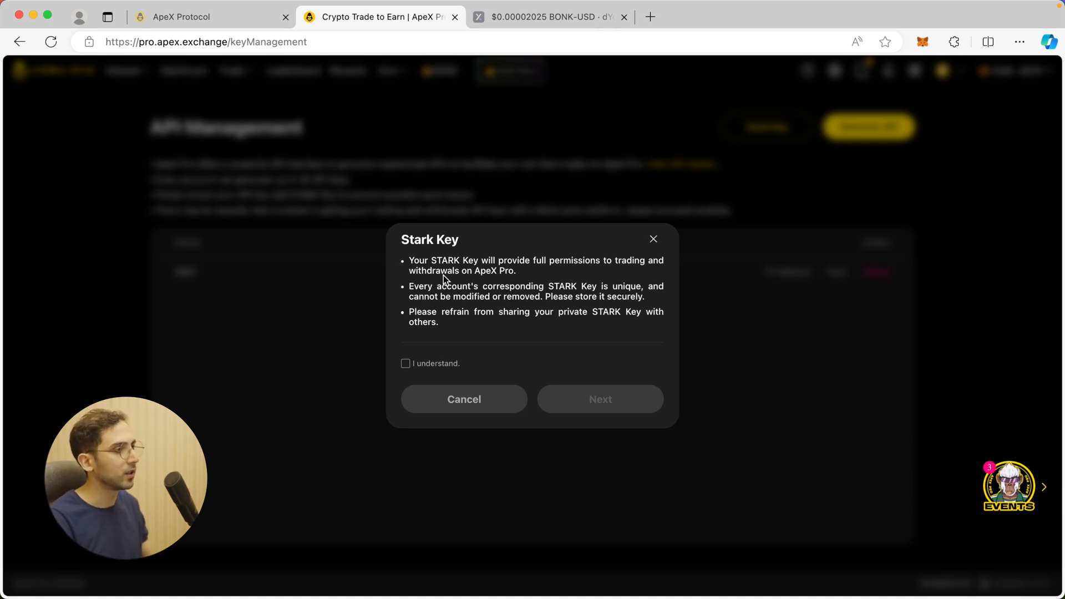
left_click(405, 363)
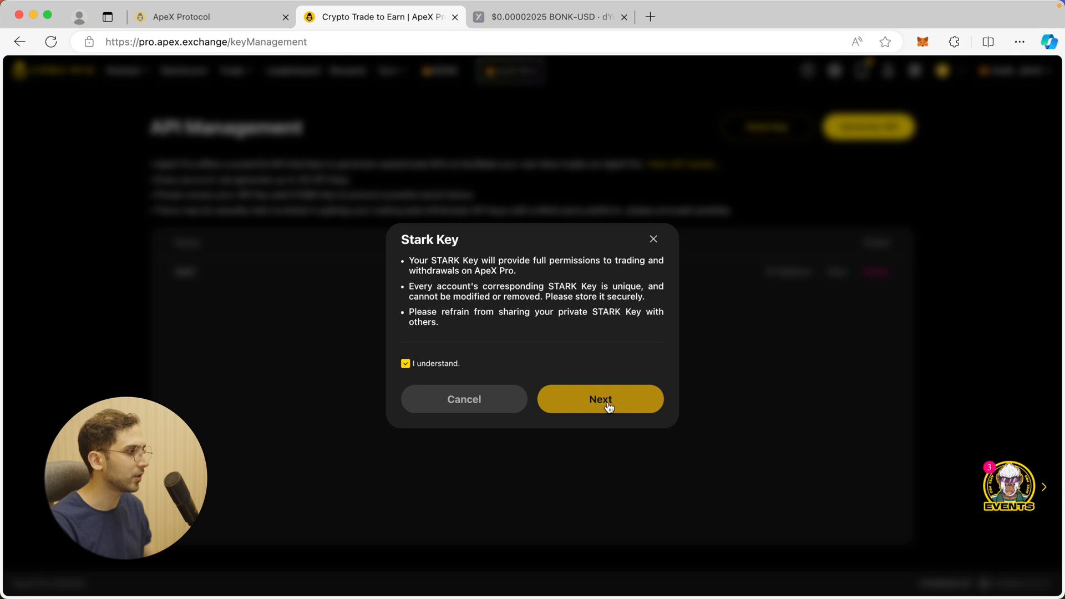
left_click(601, 399)
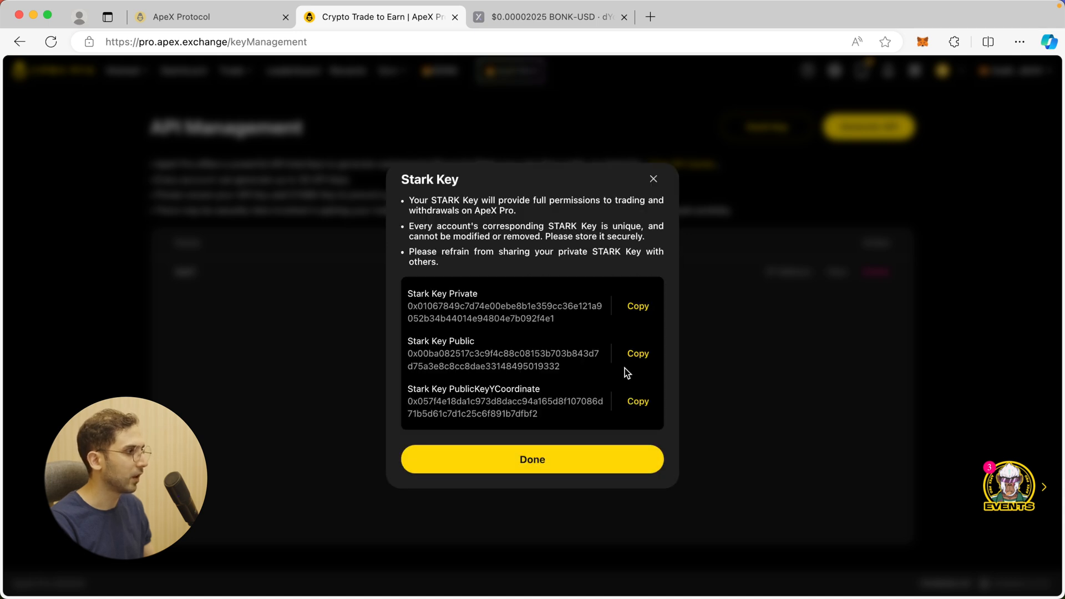
mouse_move(630, 383)
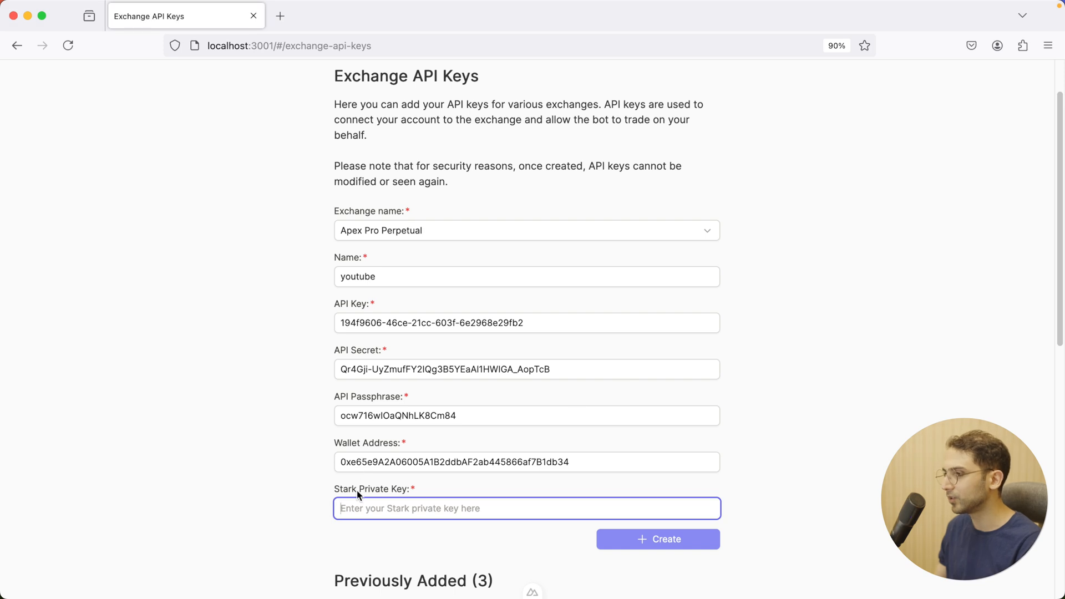
mouse_move(380, 497)
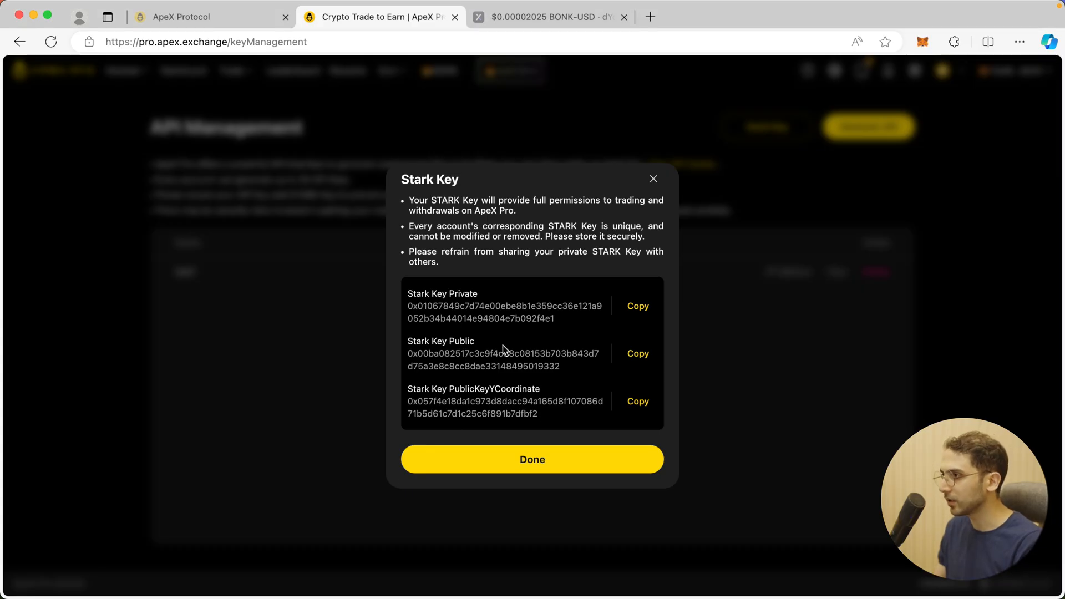
- Copy the private Stark key into the entry and save the 'youtube' Apex Pro Perpetual key
left_click(638, 354)
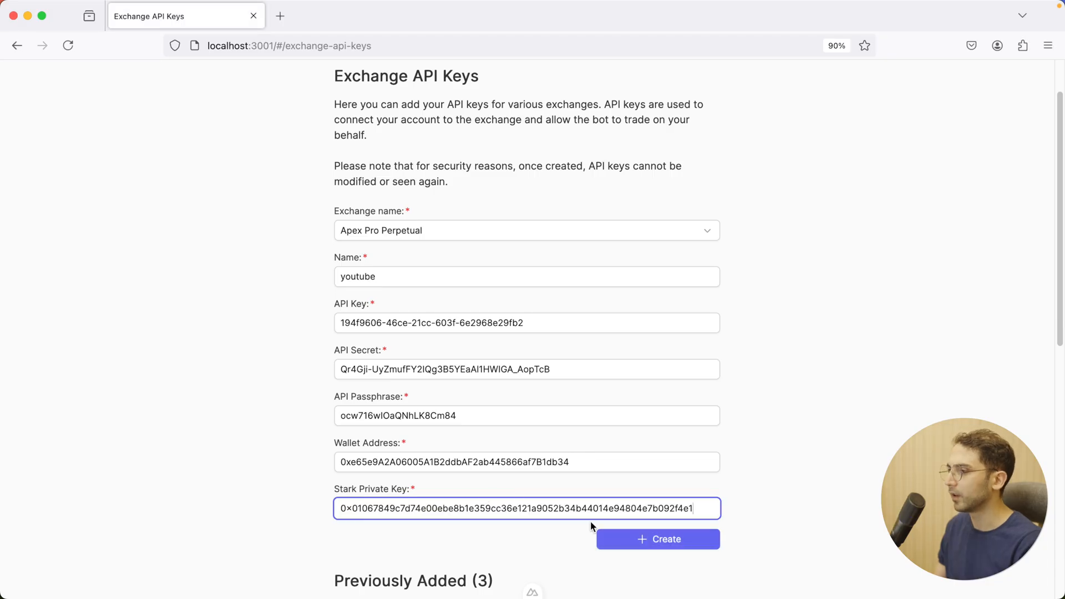
left_click(658, 539)
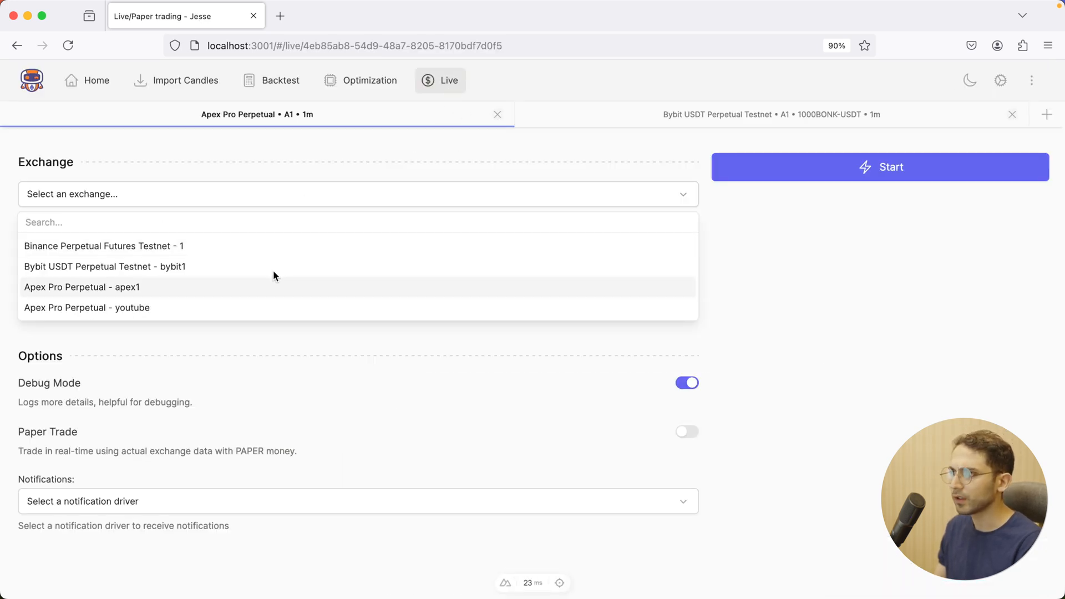
mouse_move(156, 284)
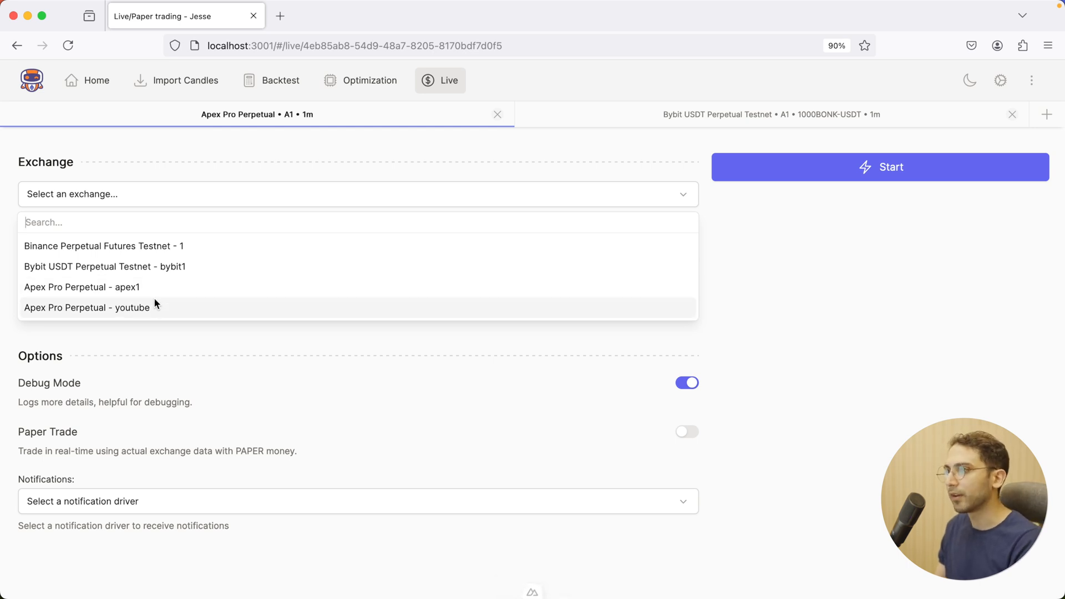
- Start a live SOL-USDT route on Apex Pro Perpetual - youtube using TestEntryOrders
left_click(86, 307)
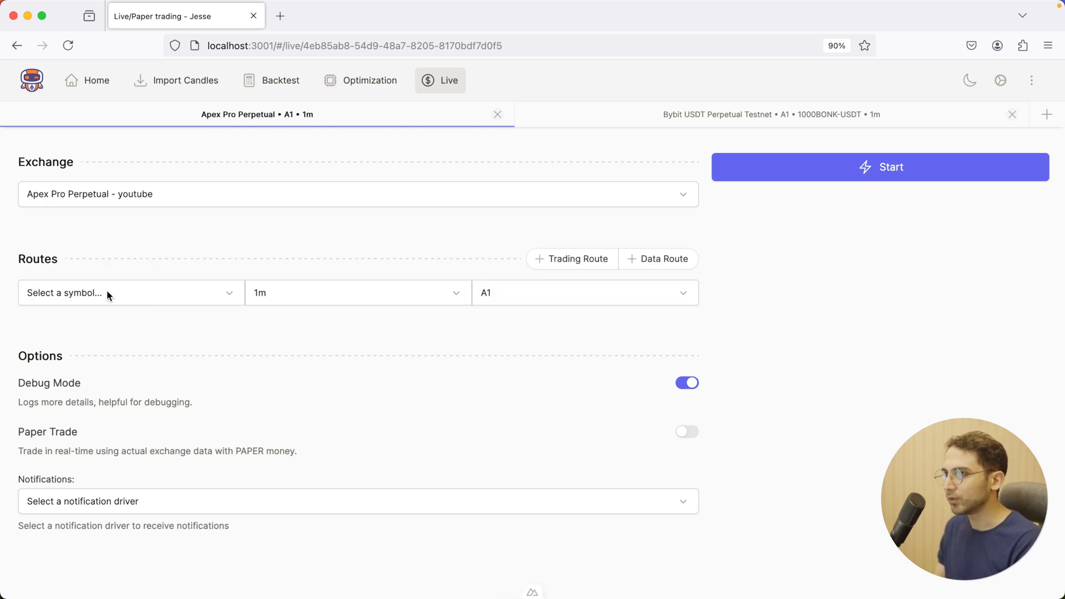
left_click(127, 293)
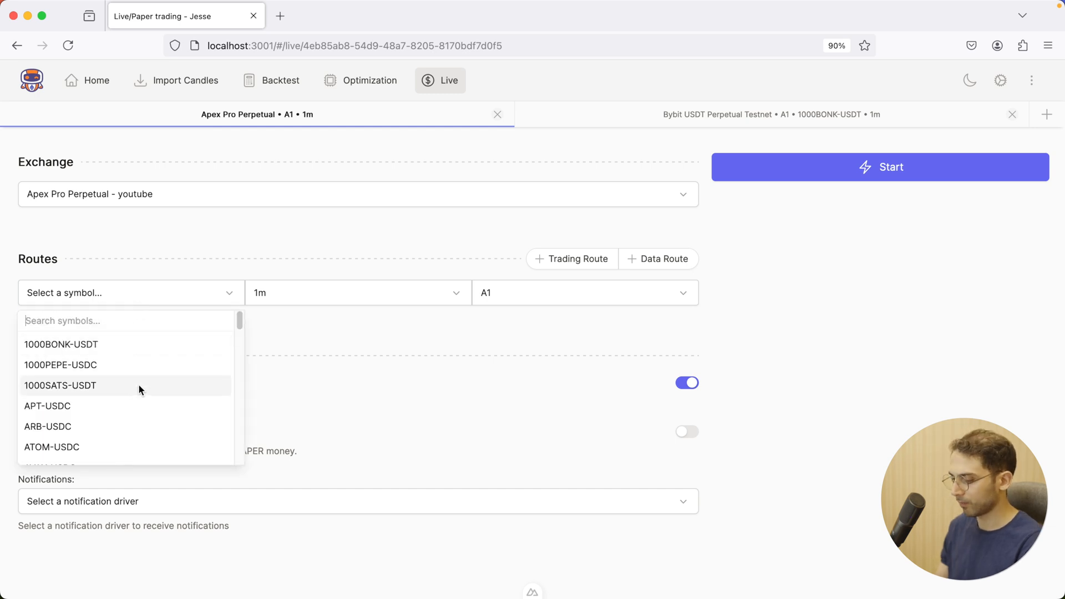
type("sol")
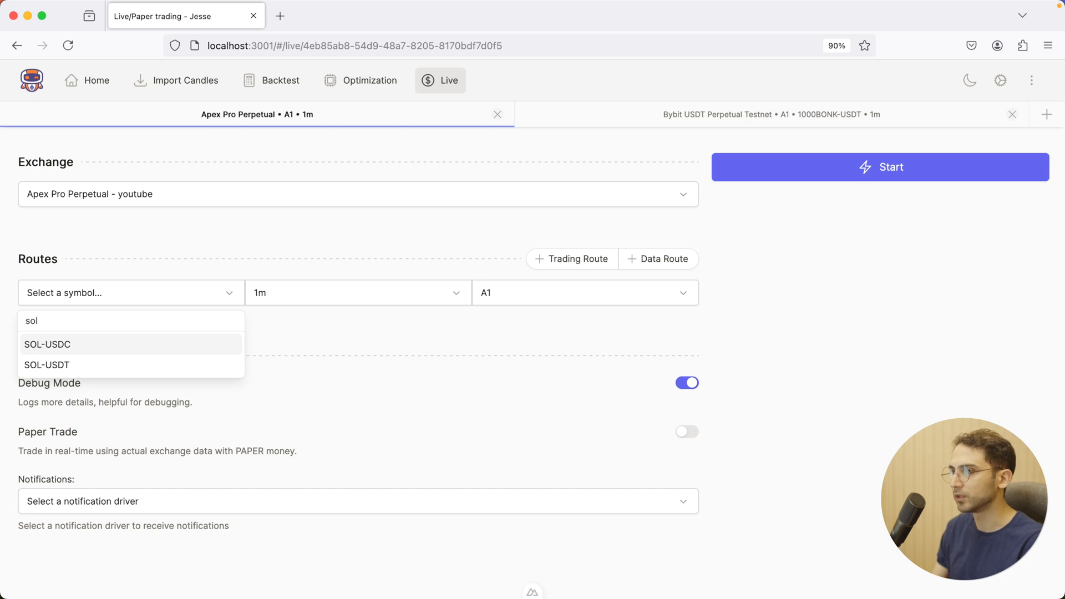
left_click(42, 365)
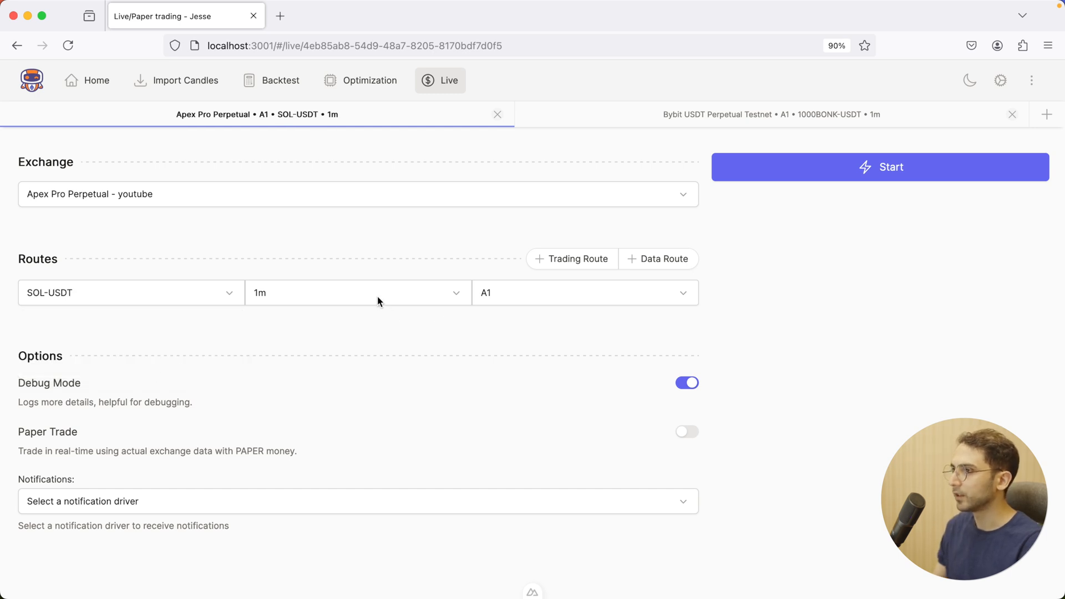
left_click(585, 293)
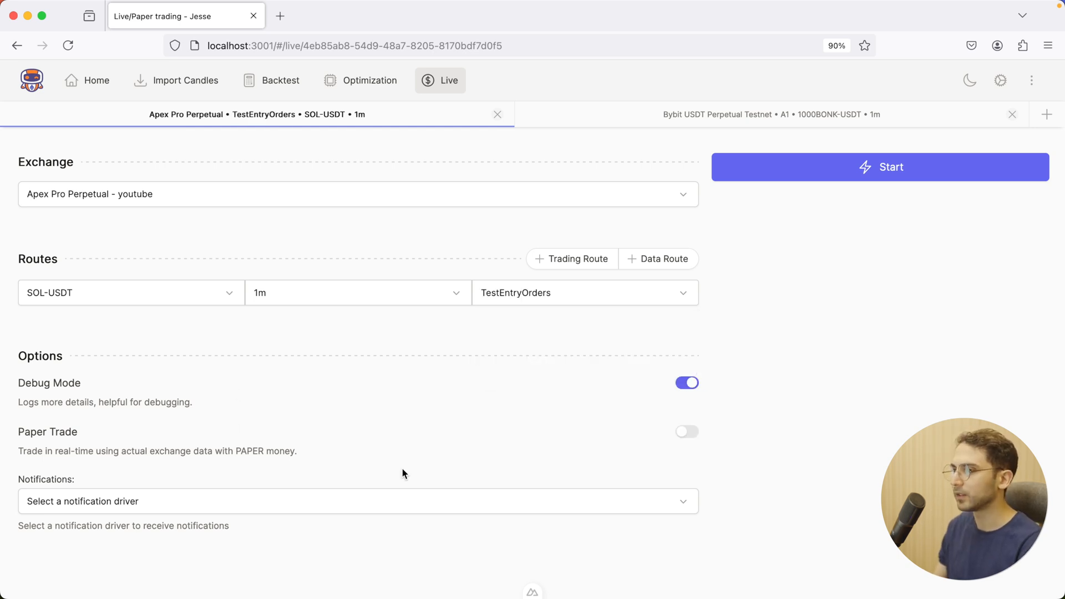
mouse_move(681, 435)
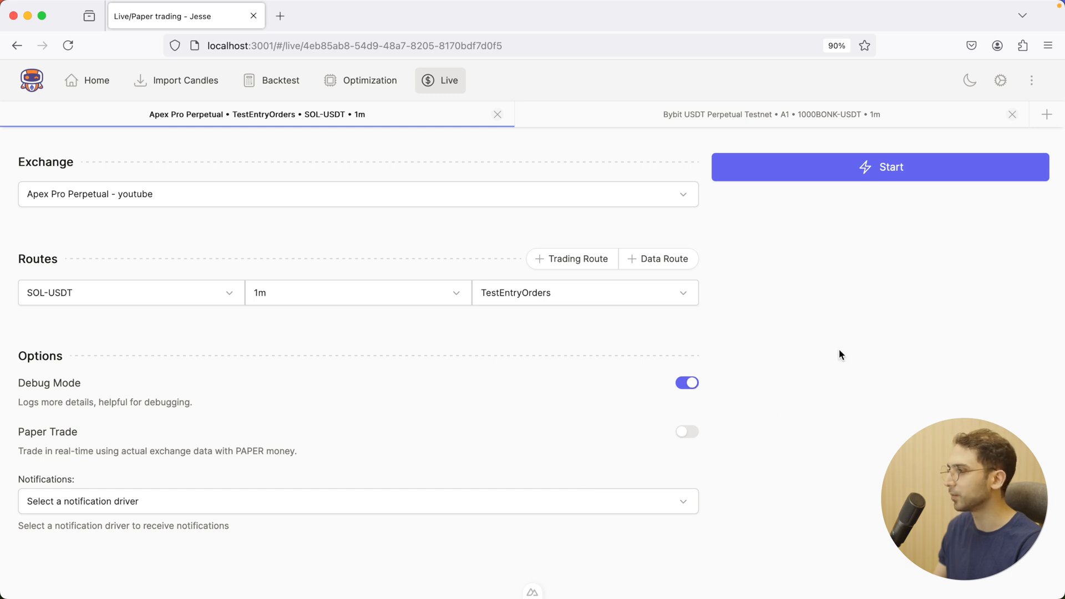
left_click(881, 167)
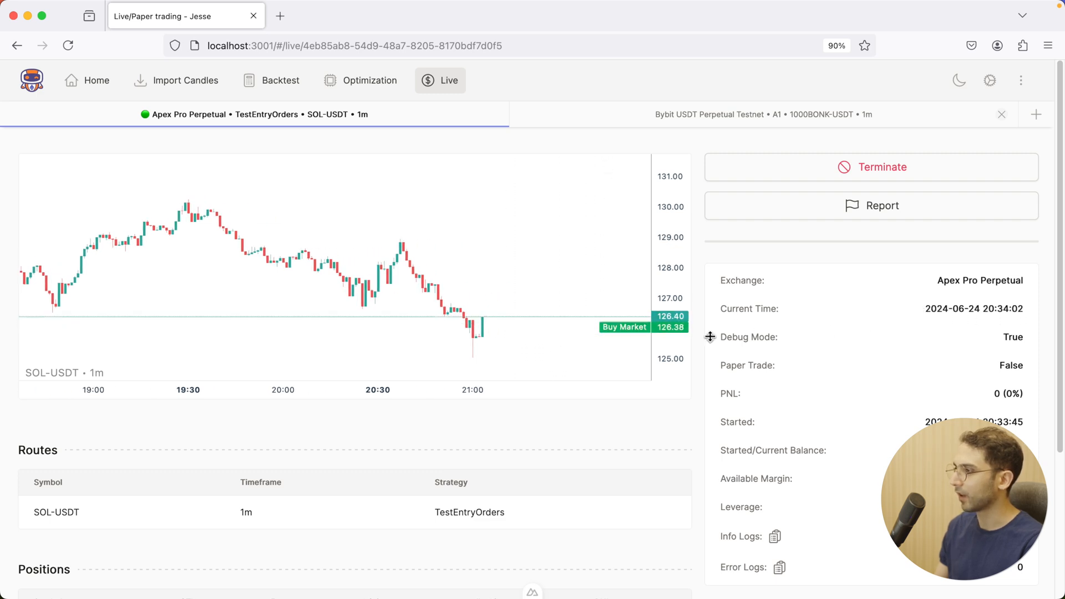
- Scroll to the Positions and Orders tables showing the 0.7 SOL-USDT long and exit orders
scroll("down", 3)
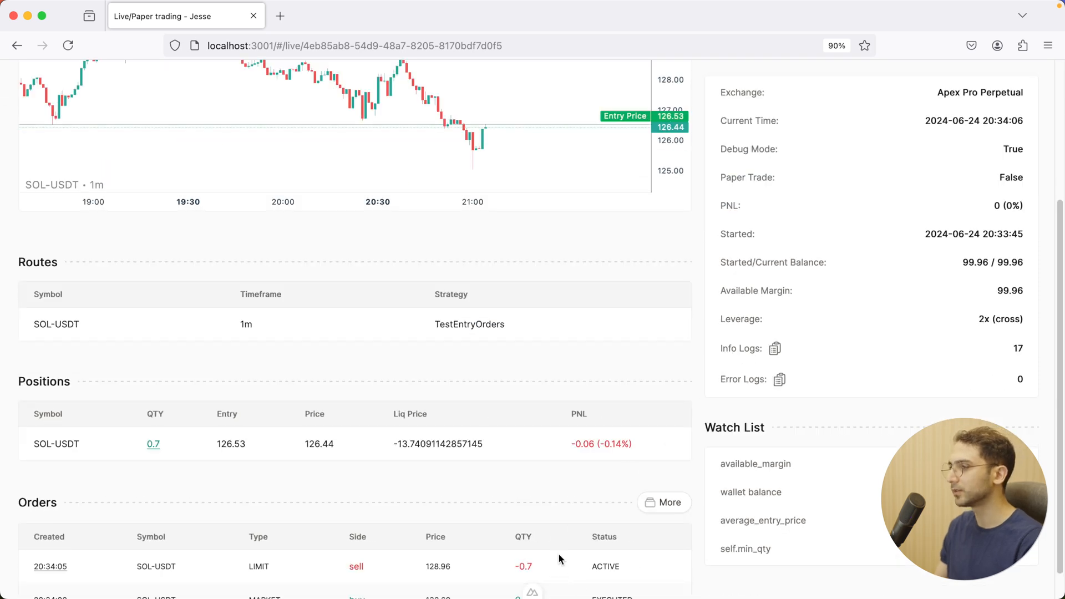
scroll("down", 3)
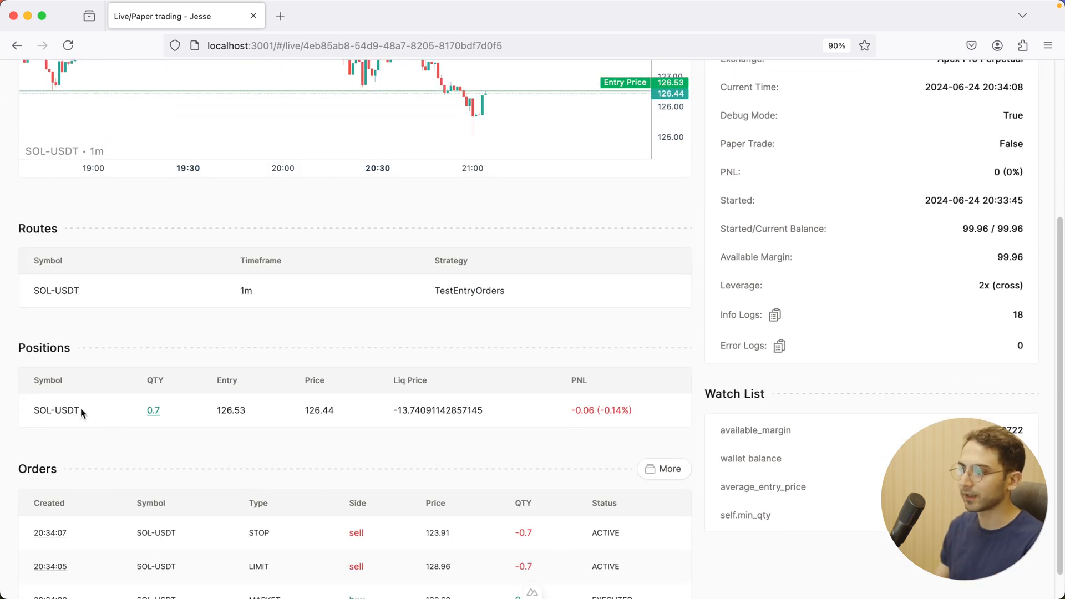
scroll("down", 3)
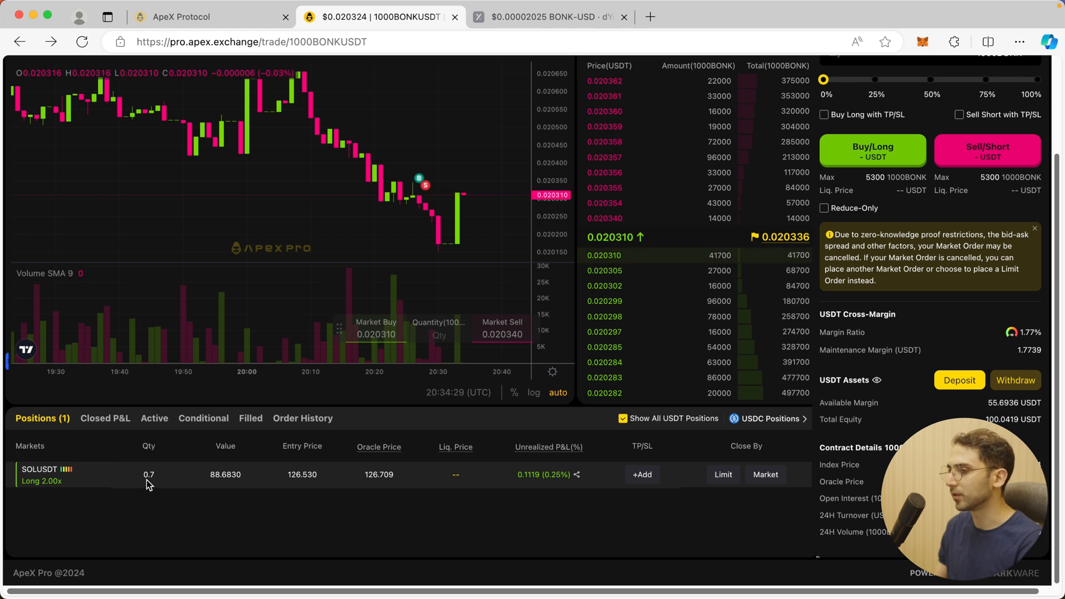
mouse_move(512, 512)
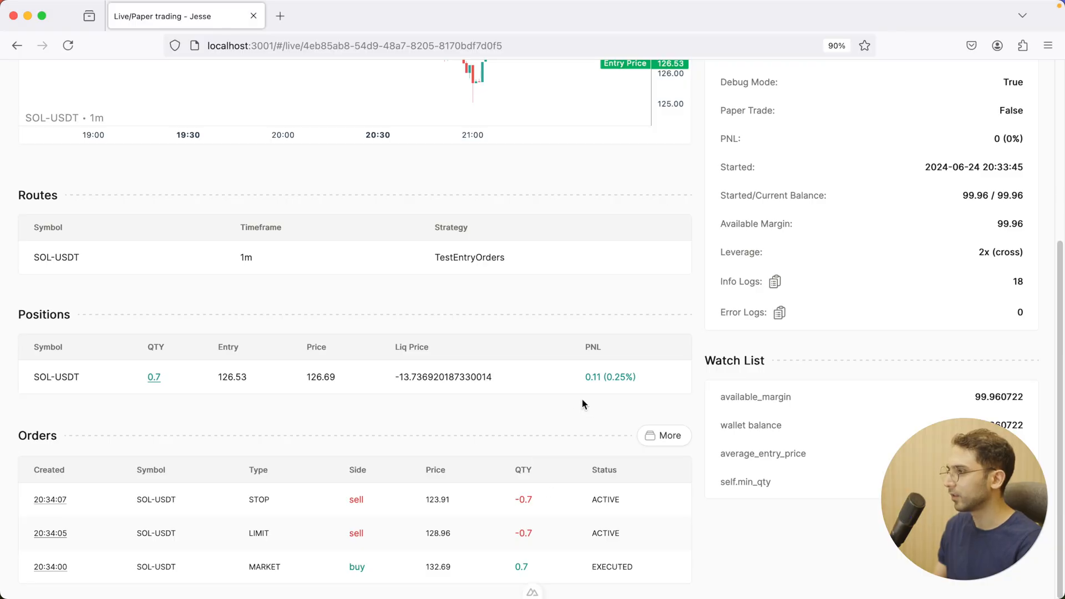
mouse_move(678, 539)
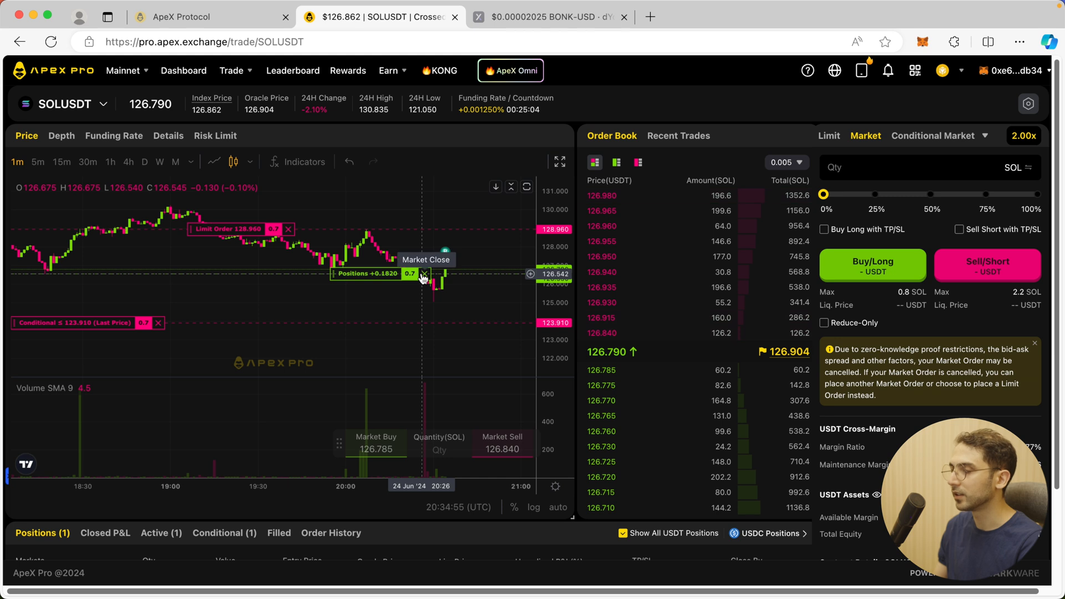
- Market-close the 0.7 SOL long from its position line on the chart
left_click(423, 273)
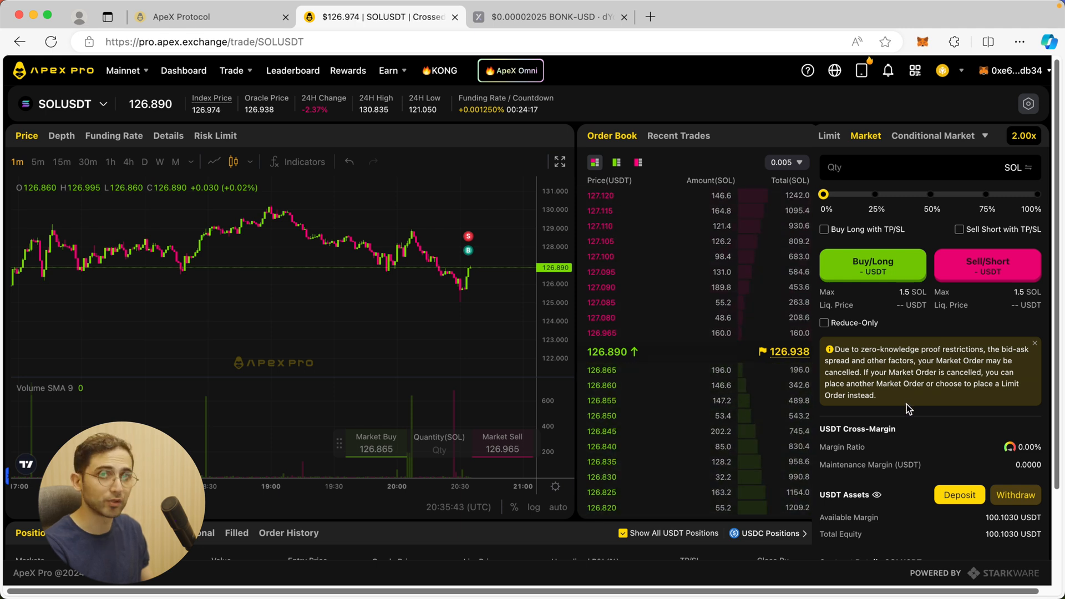
- Withdraw the maximum 99.103036 USDT to BNB Chain (BSC) and confirm
left_click(1015, 495)
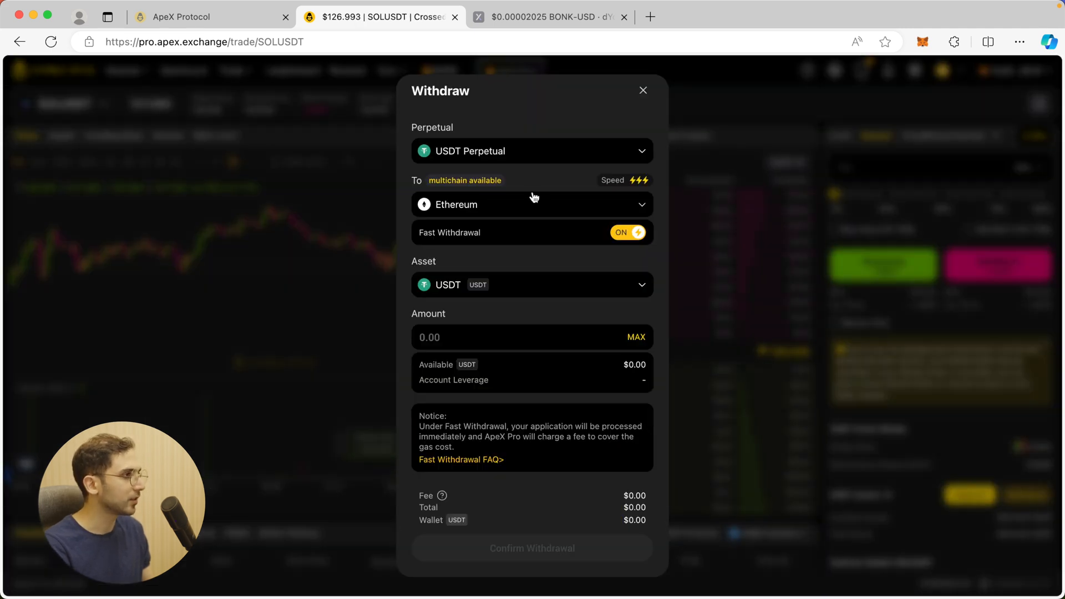
left_click(531, 205)
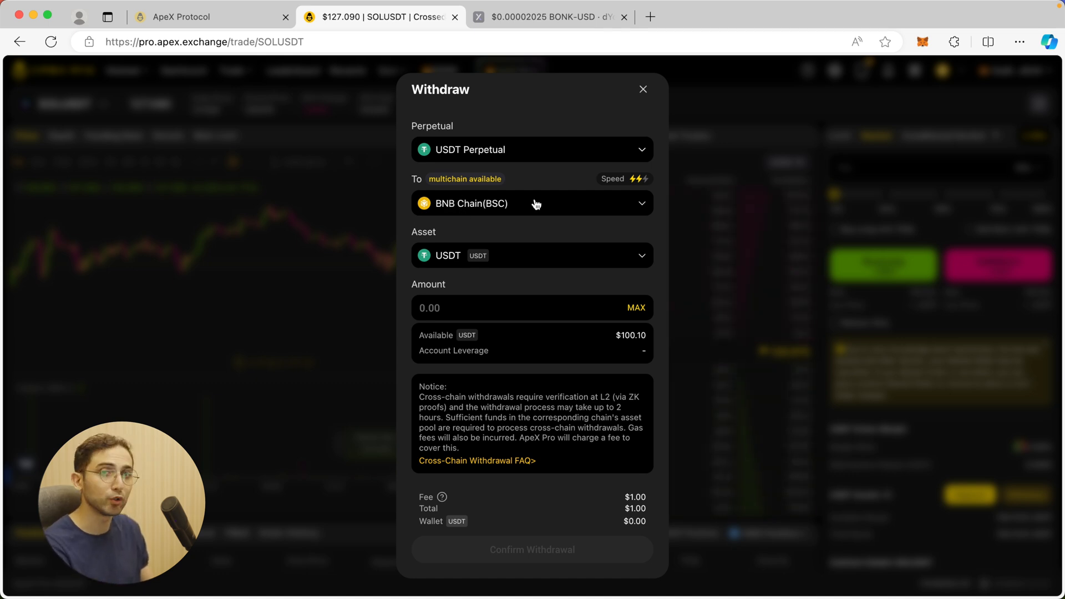
left_click(531, 203)
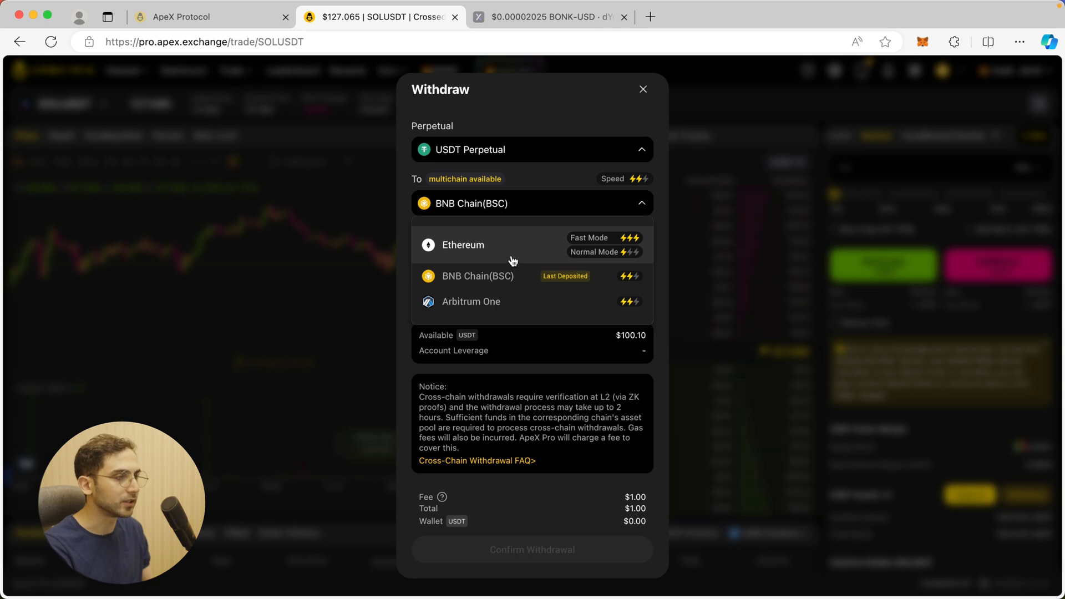
mouse_move(505, 252)
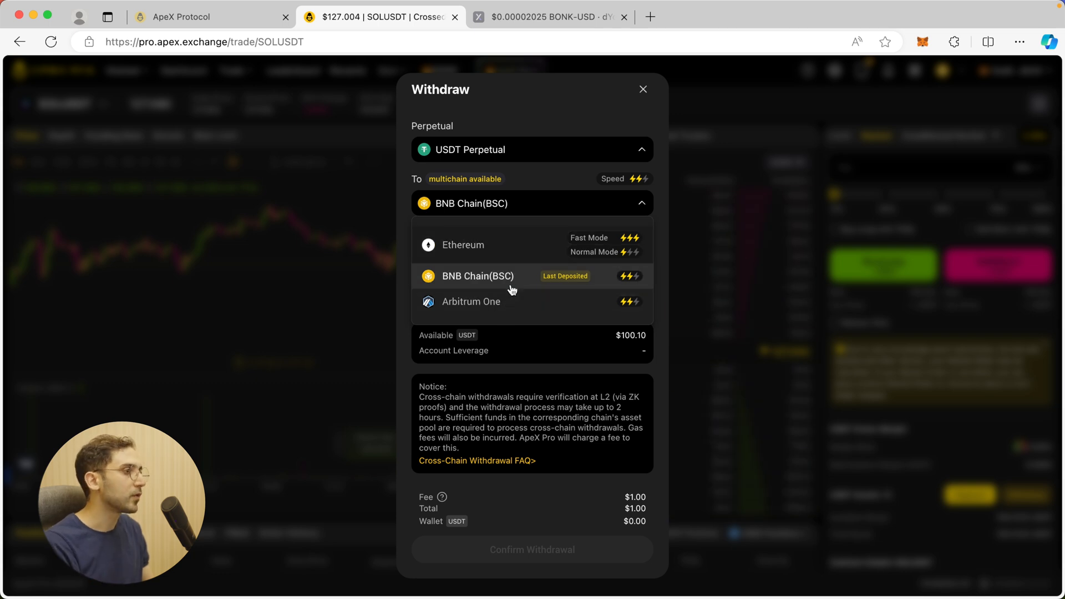
left_click(478, 276)
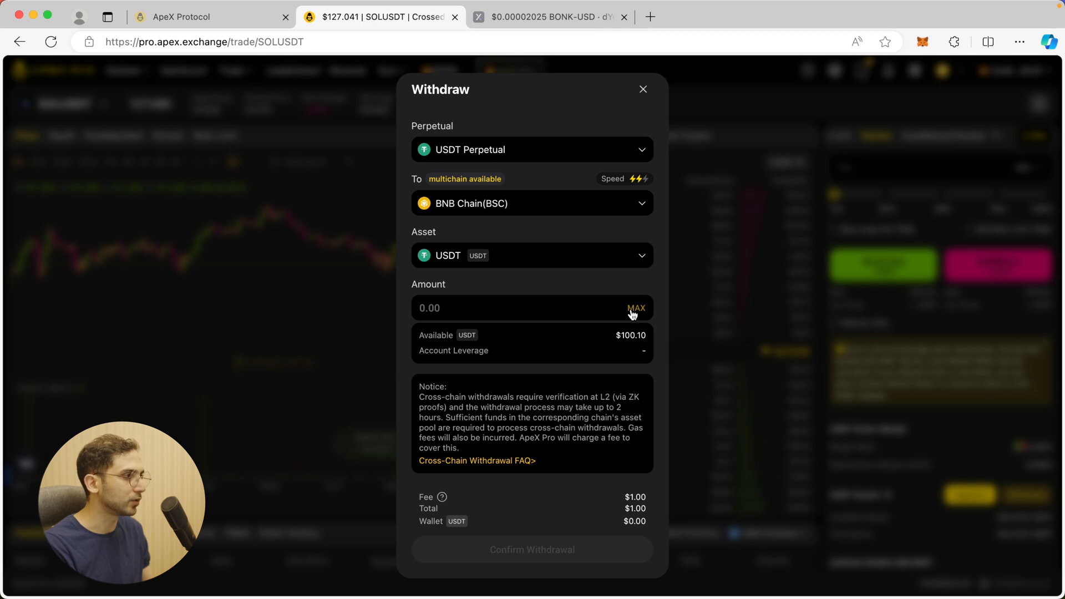
left_click(637, 308)
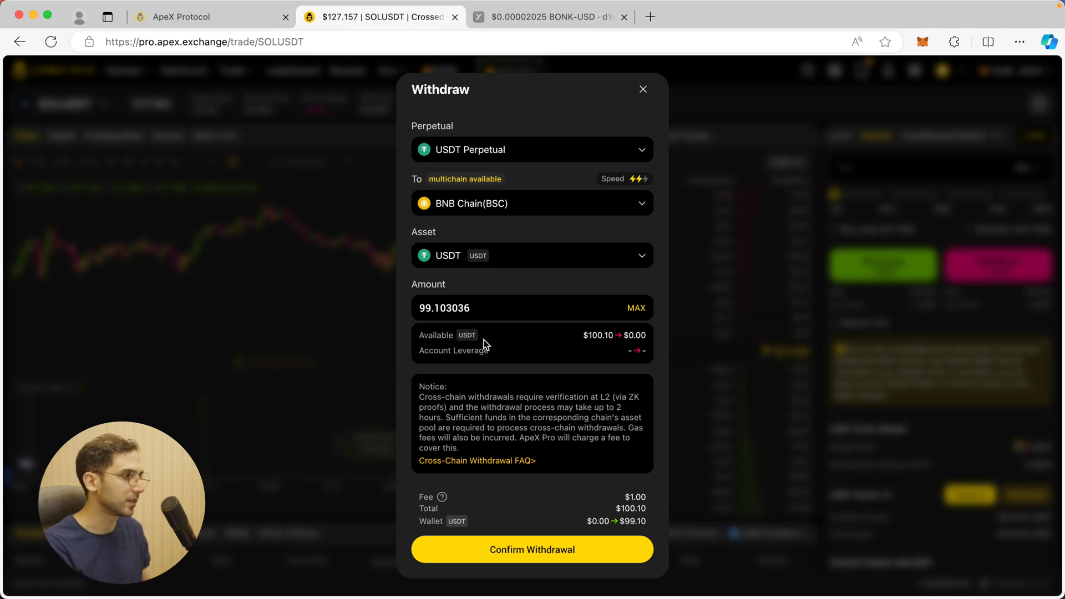
left_click(532, 549)
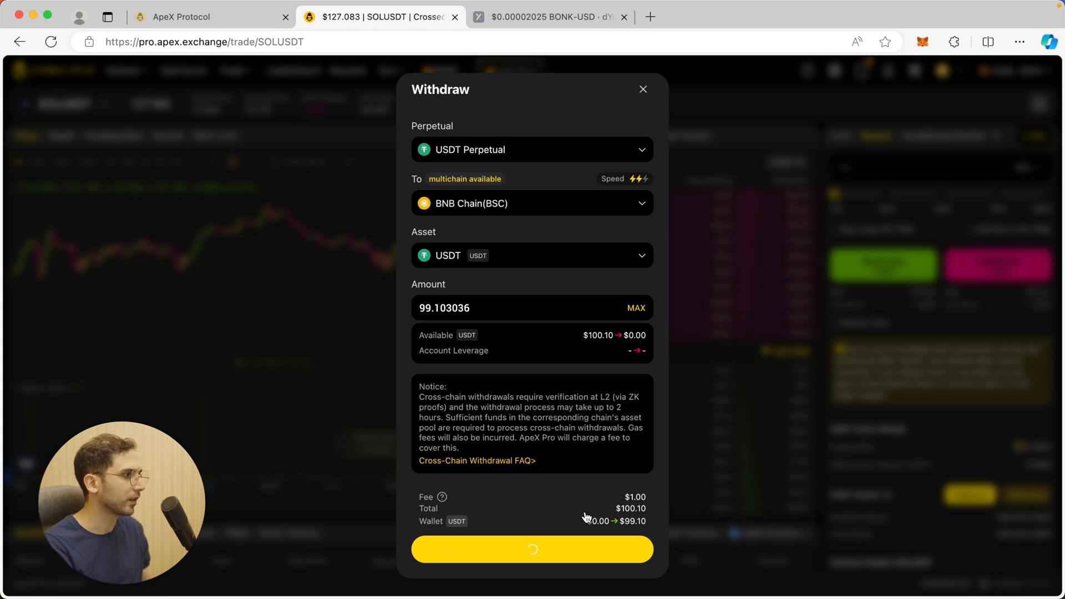
left_click(531, 550)
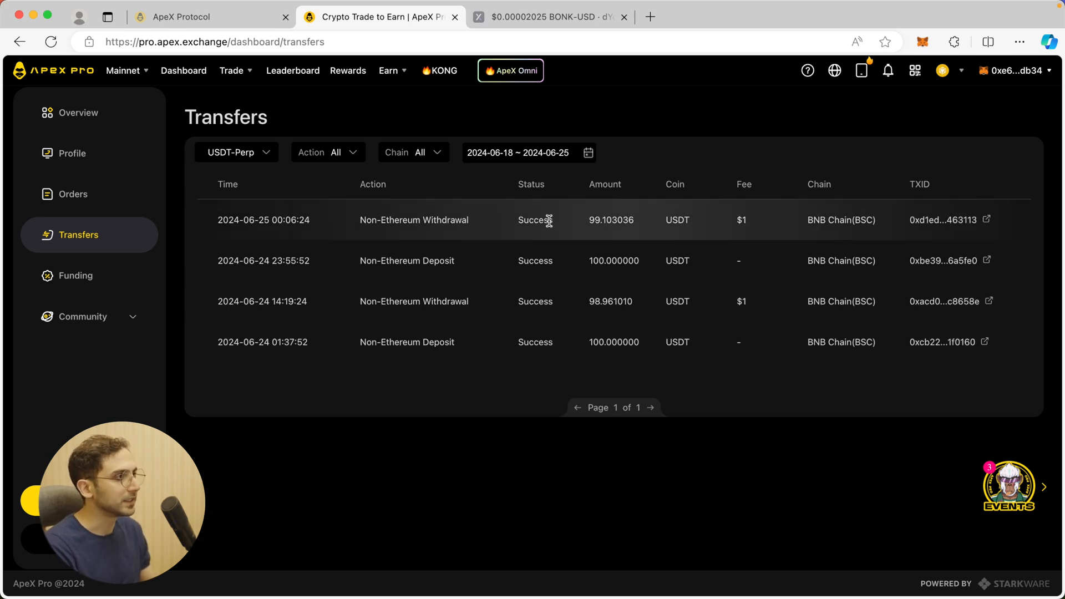
- Open the withdrawal's TXID on BscScan, then the receiving wallet's address page
left_click(986, 220)
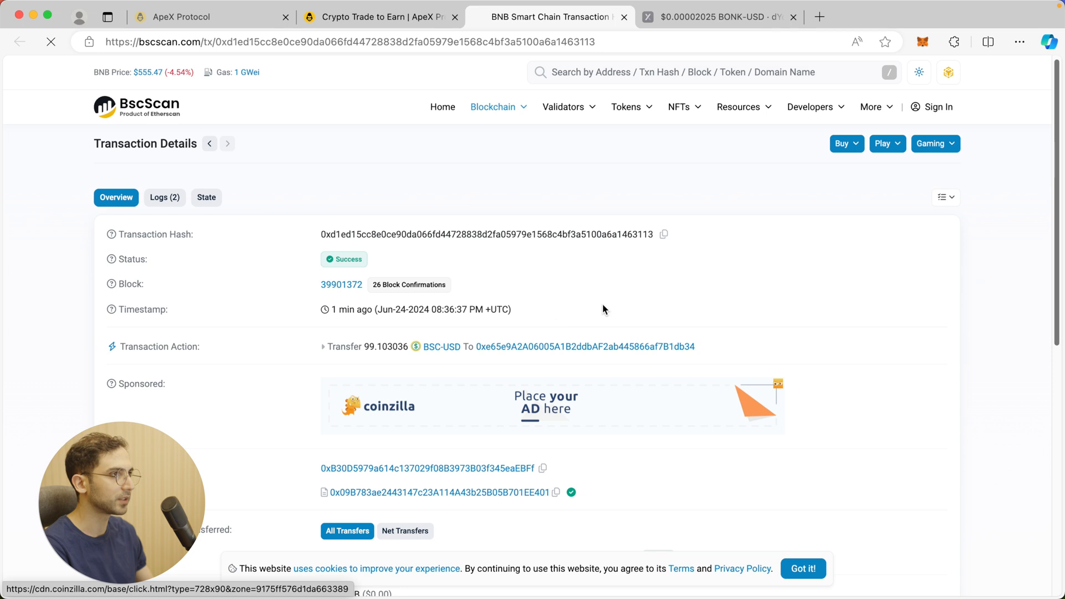
left_click(589, 347)
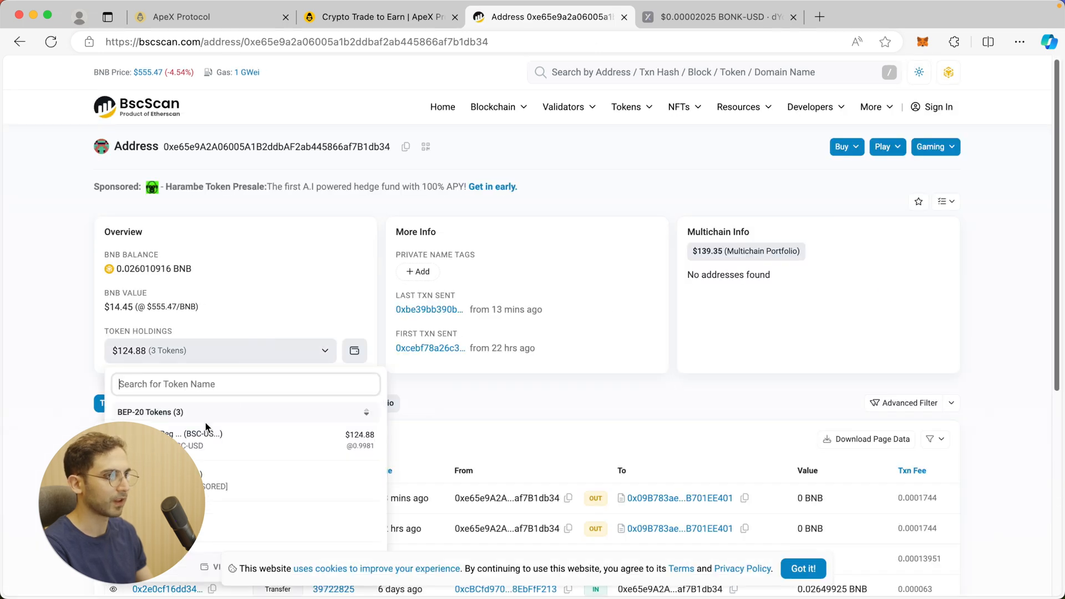